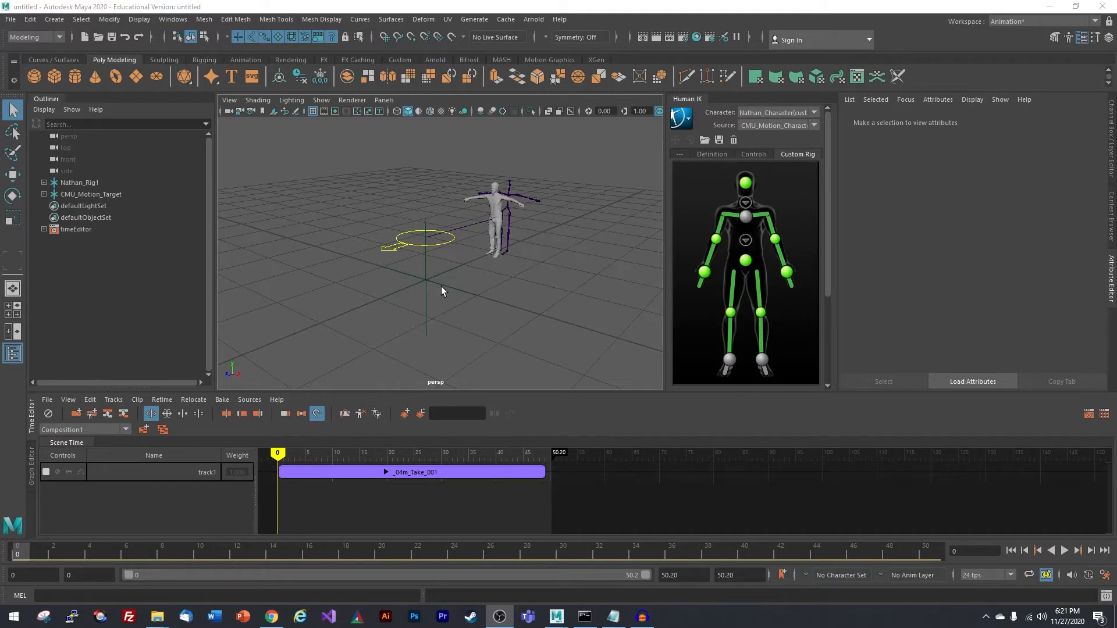
mouse_move(467, 252)
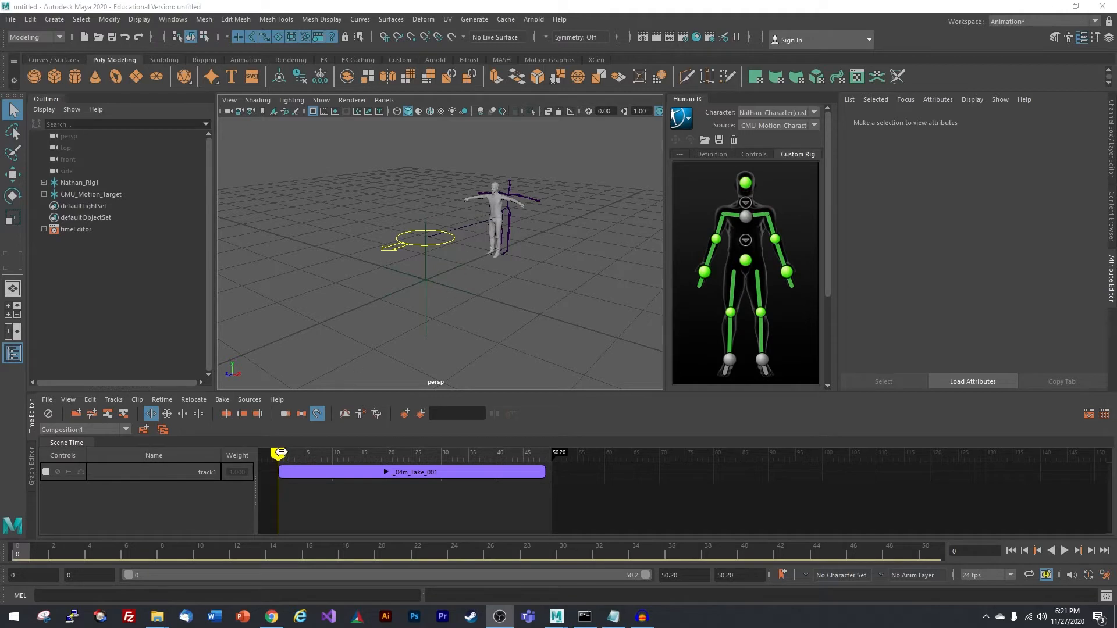
Add a polygon cube beside the character and select two of its side faces
left_click(1064, 550)
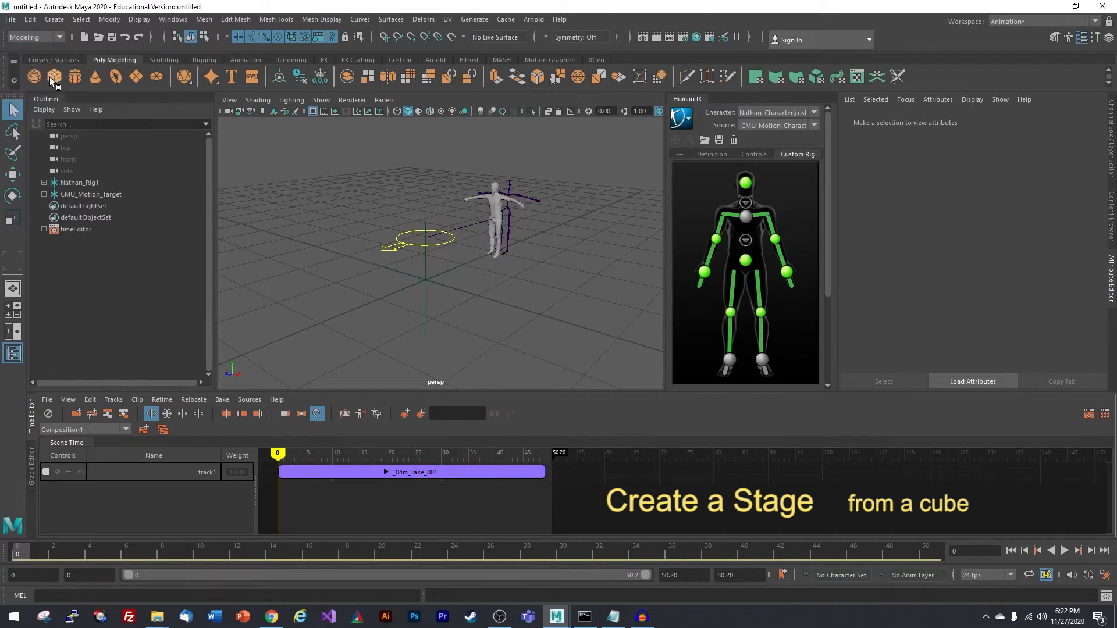
left_click(33, 77)
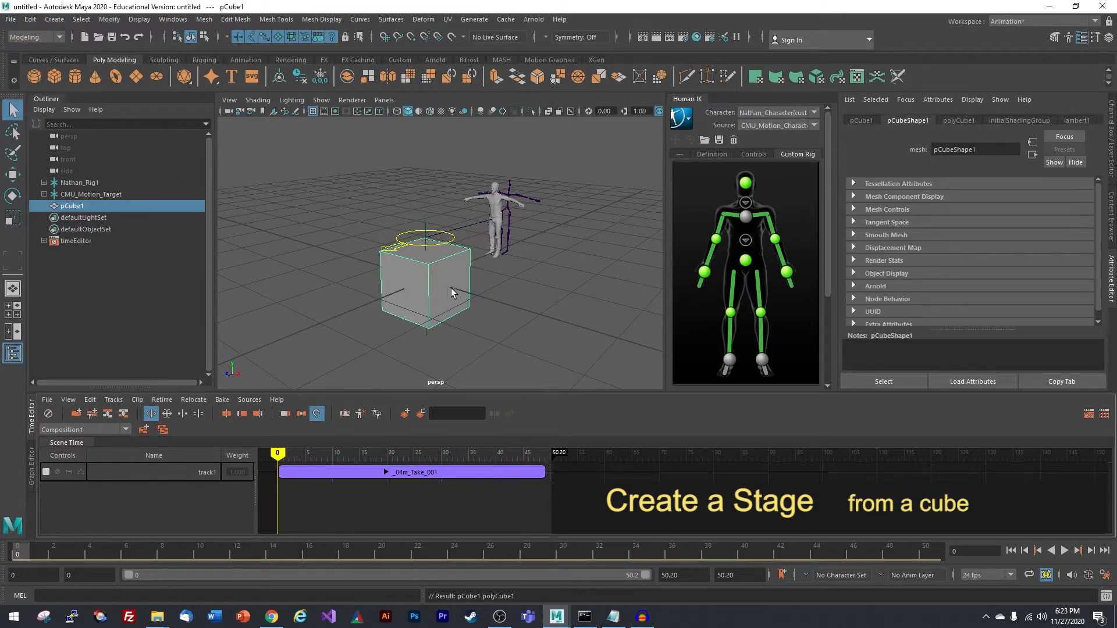
right_click(446, 285)
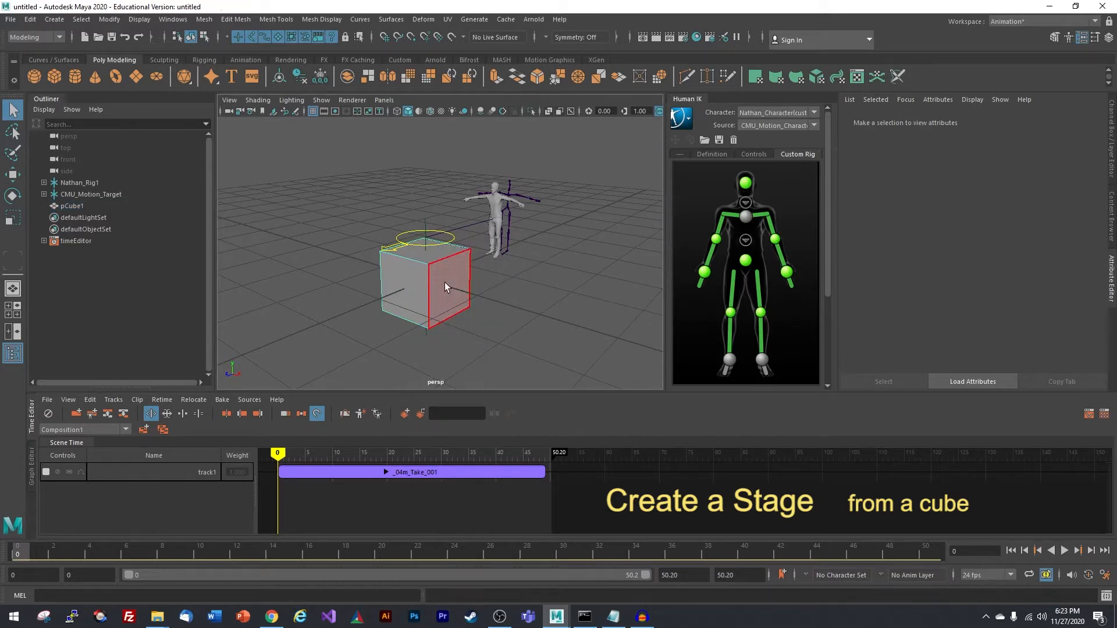
left_click(409, 285)
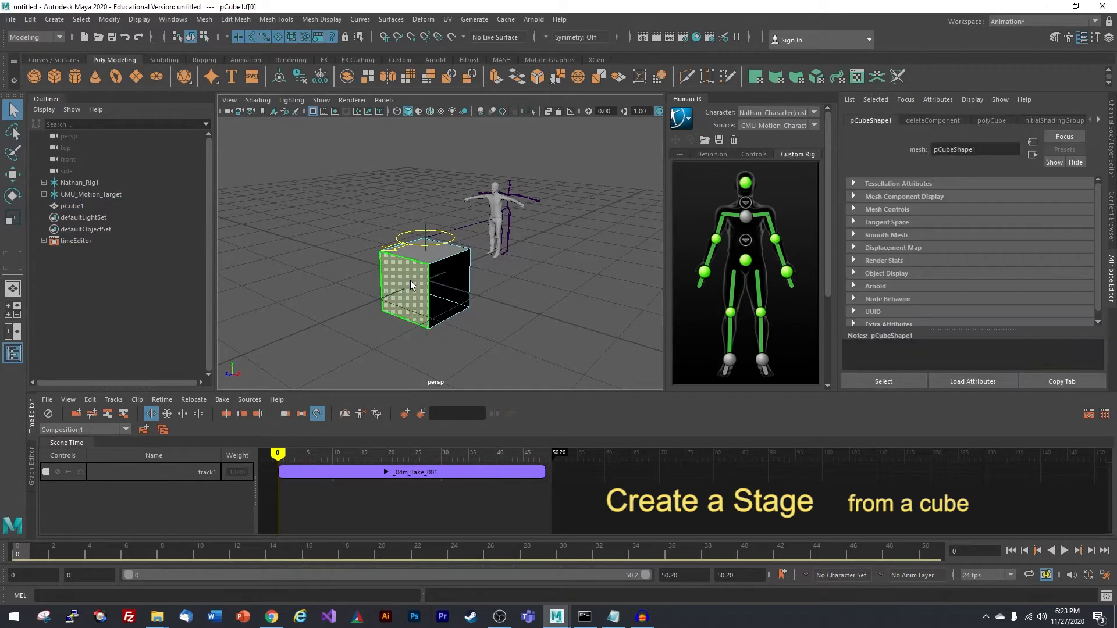
left_click(446, 266)
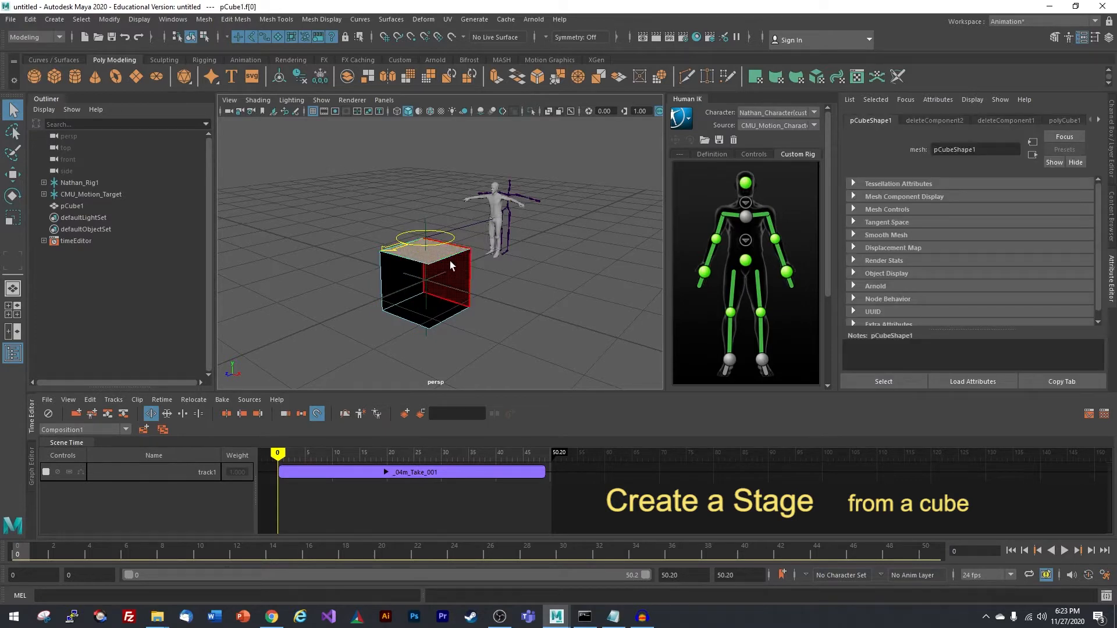
Delete the selected side faces and return the open cube to object mode
right_click(443, 264)
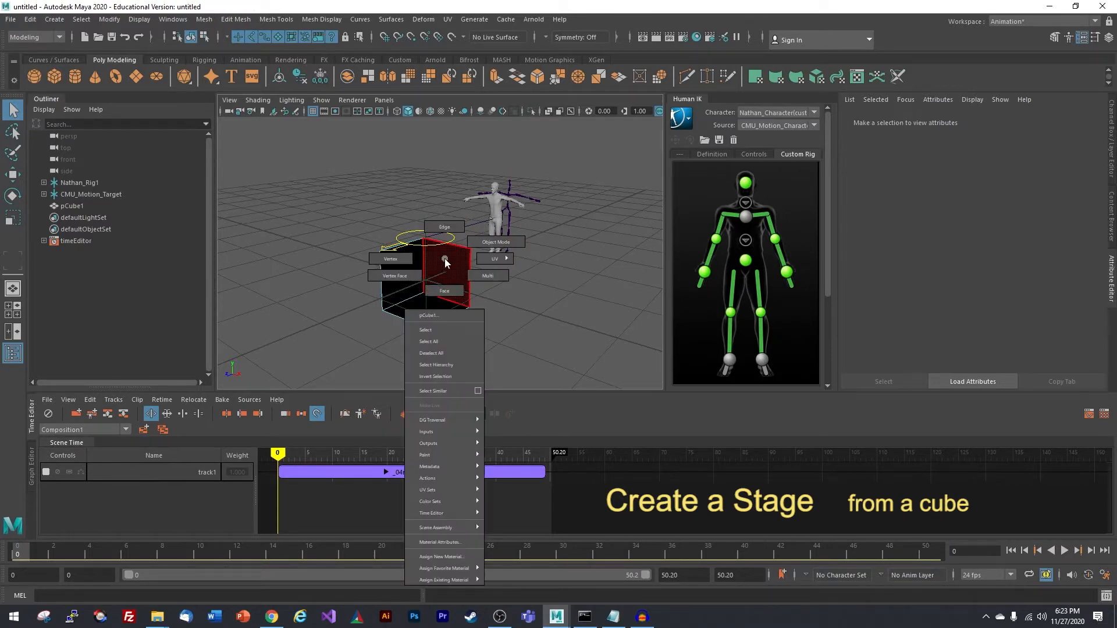
mouse_move(496, 242)
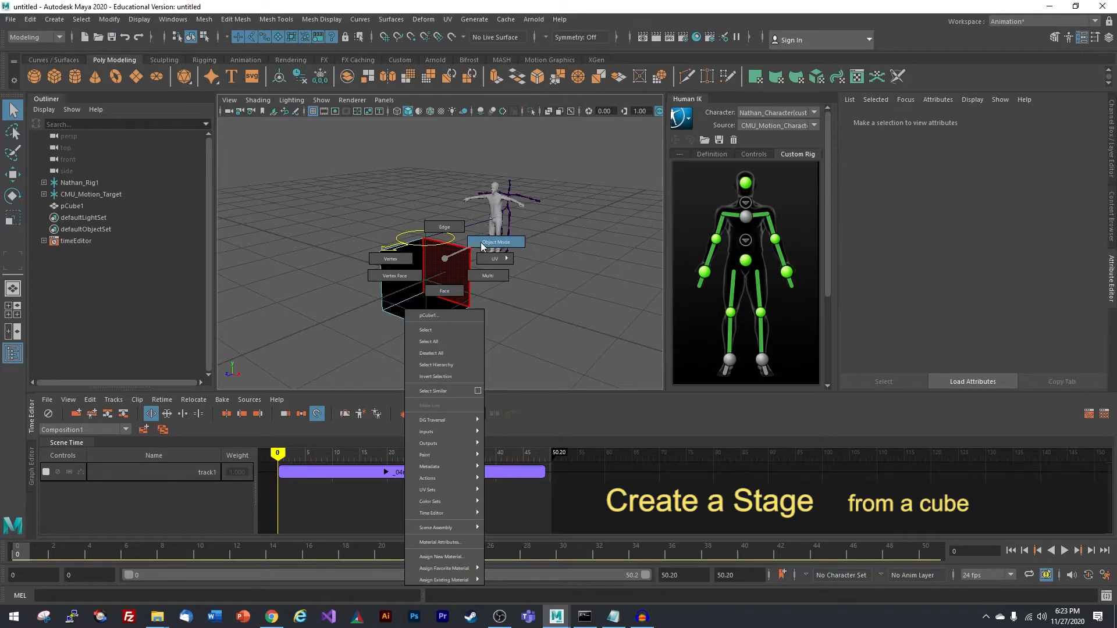
left_click(495, 242)
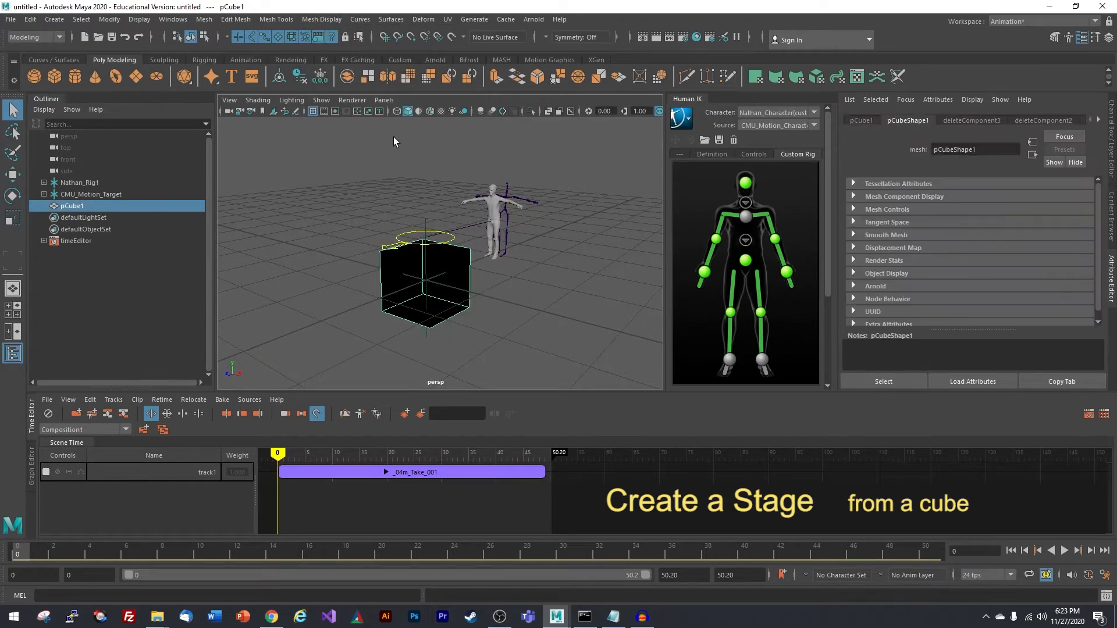
left_click(321, 19)
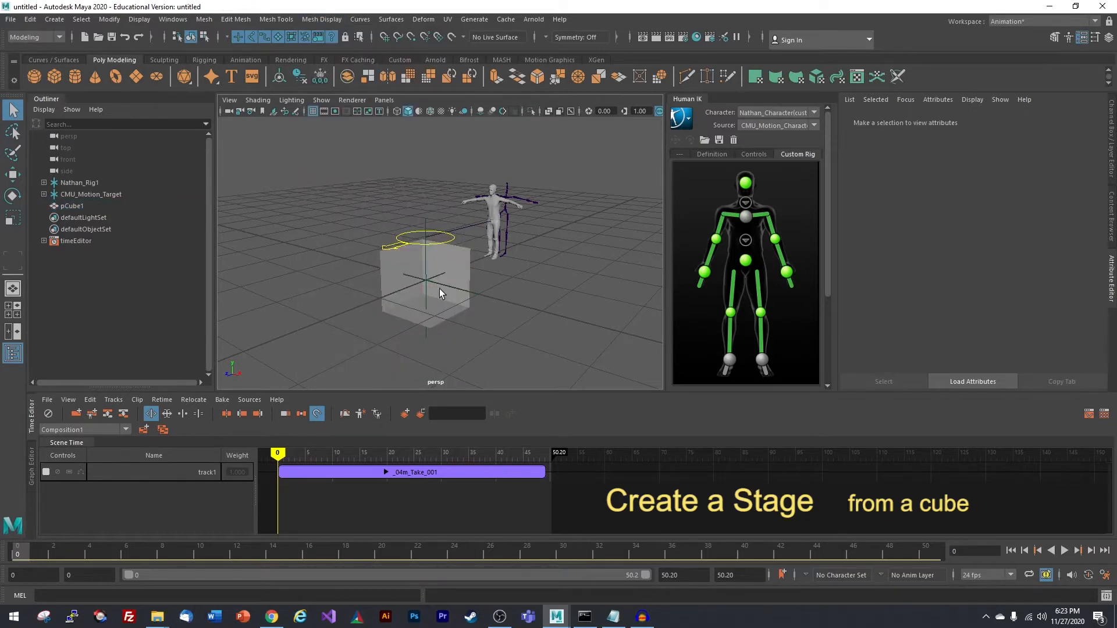
Scale pCube1 up into a large stage enclosing the character and floor
left_click(440, 291)
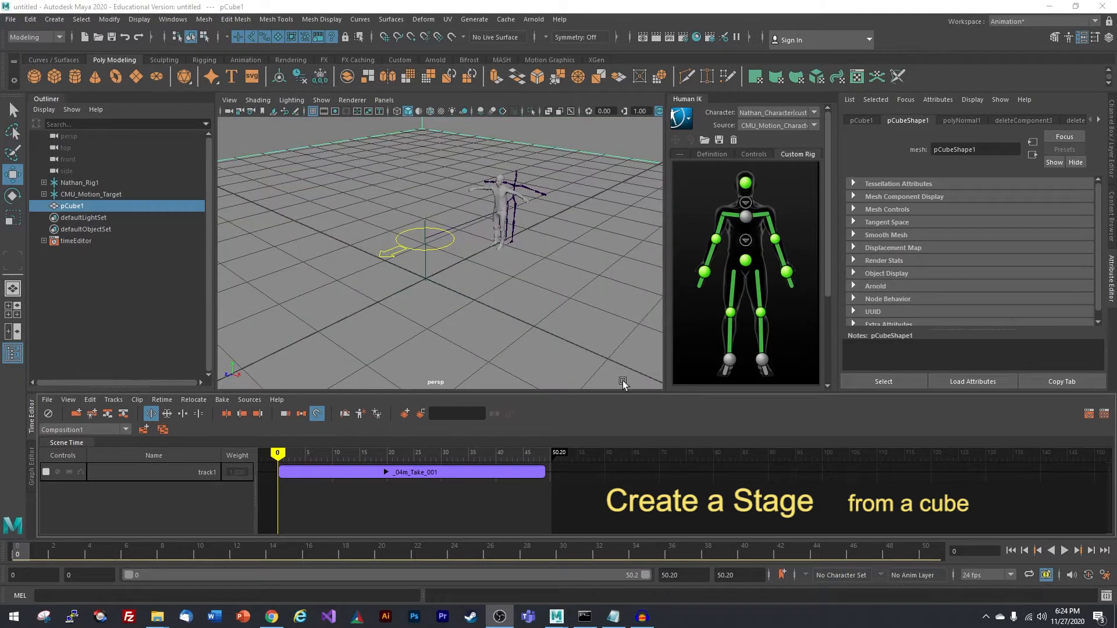
mouse_move(385, 194)
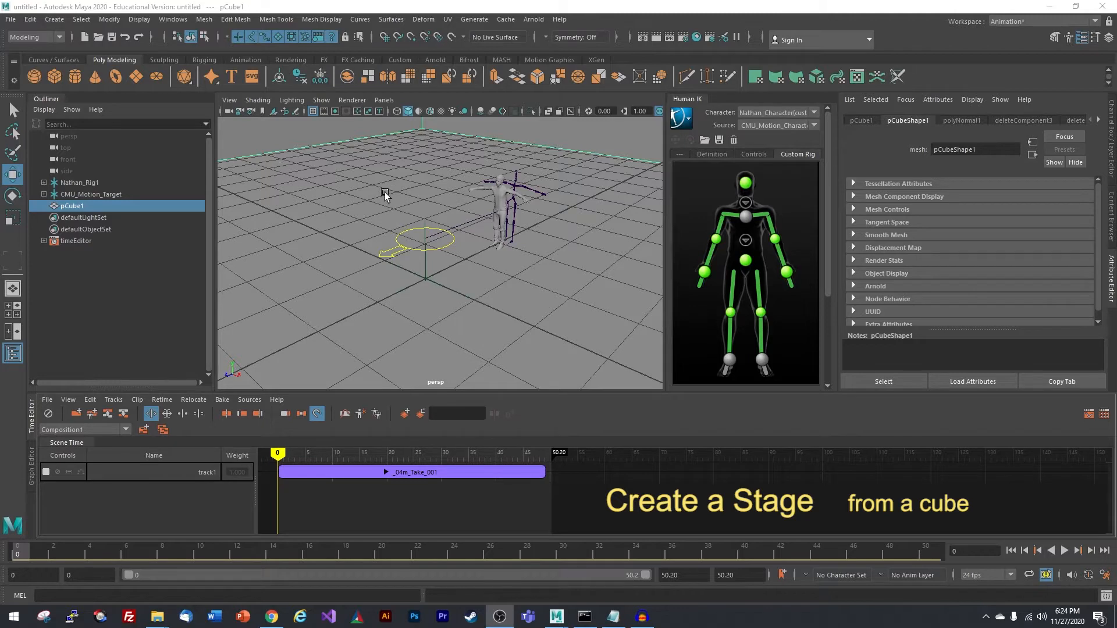
mouse_move(351, 100)
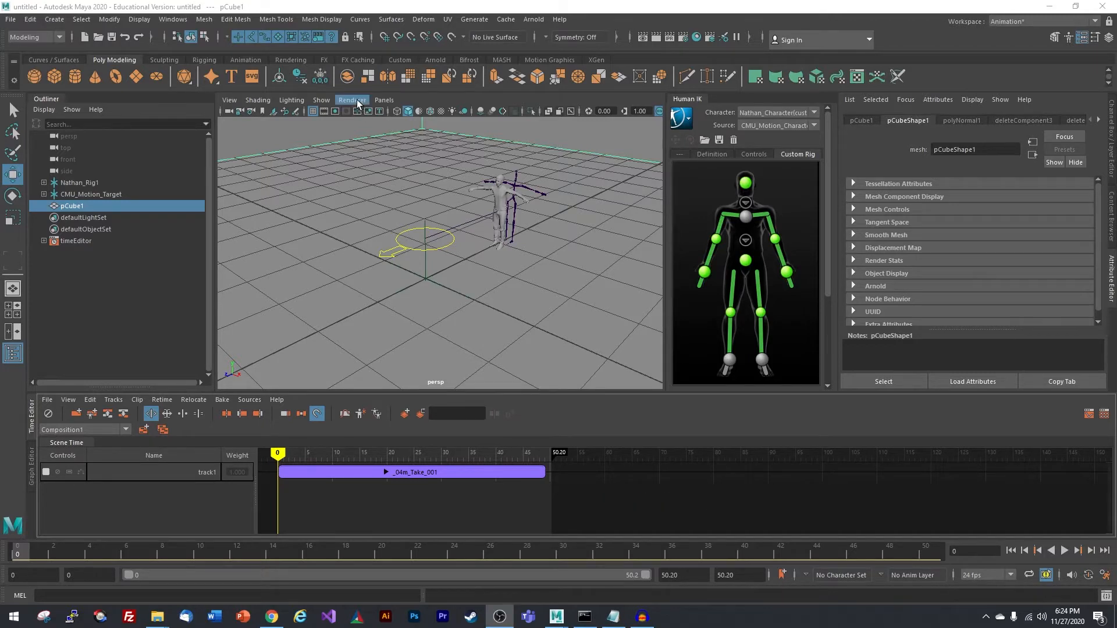
Set the viewport renderer to Arnold and start the Arnold viewport render
left_click(350, 100)
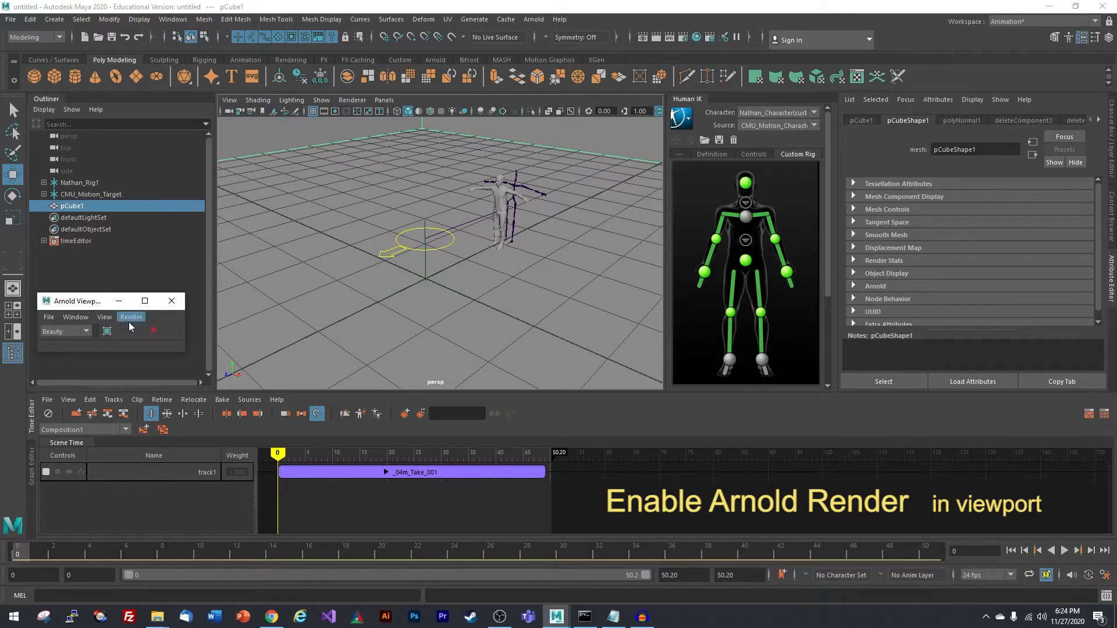
left_click(130, 316)
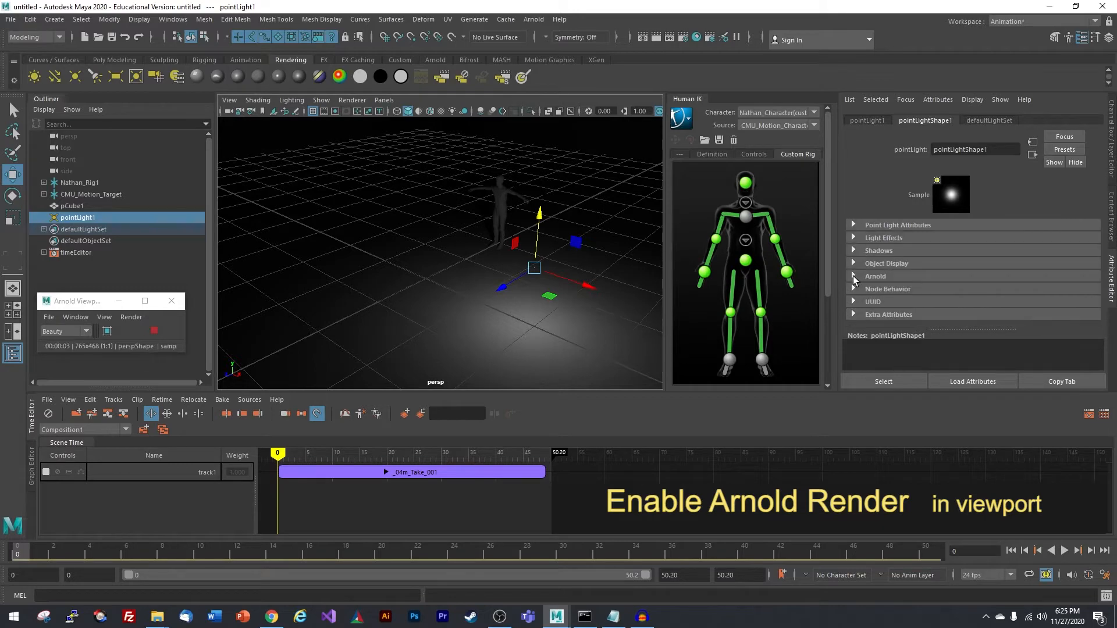
Add more point lights with Exposure 4 and position them to light the stage
left_click(875, 277)
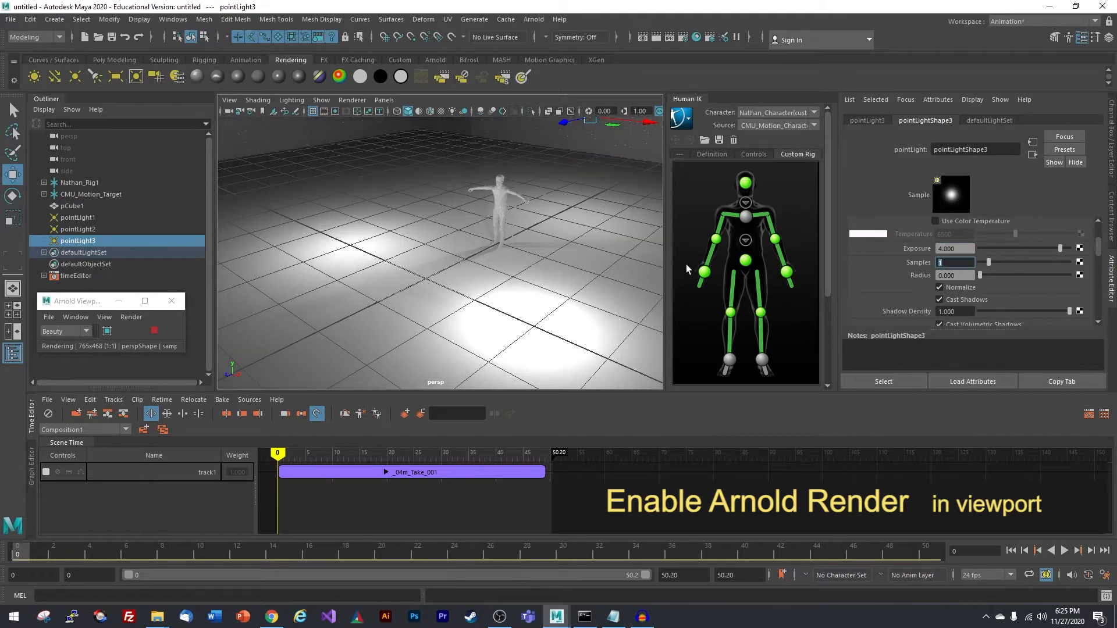
left_click(72, 206)
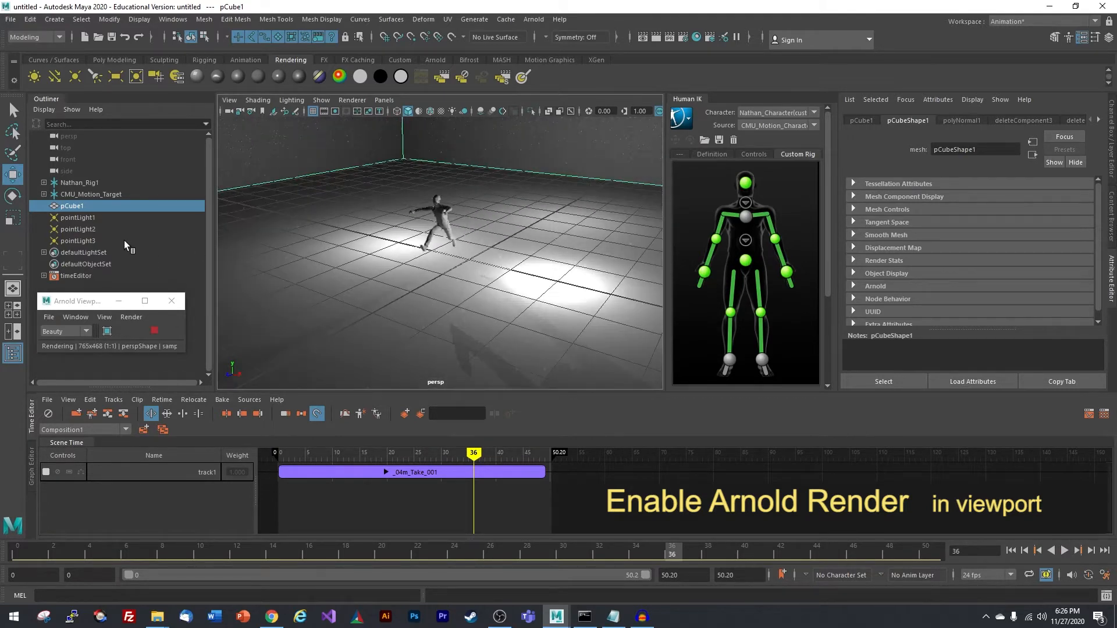
left_click(77, 217)
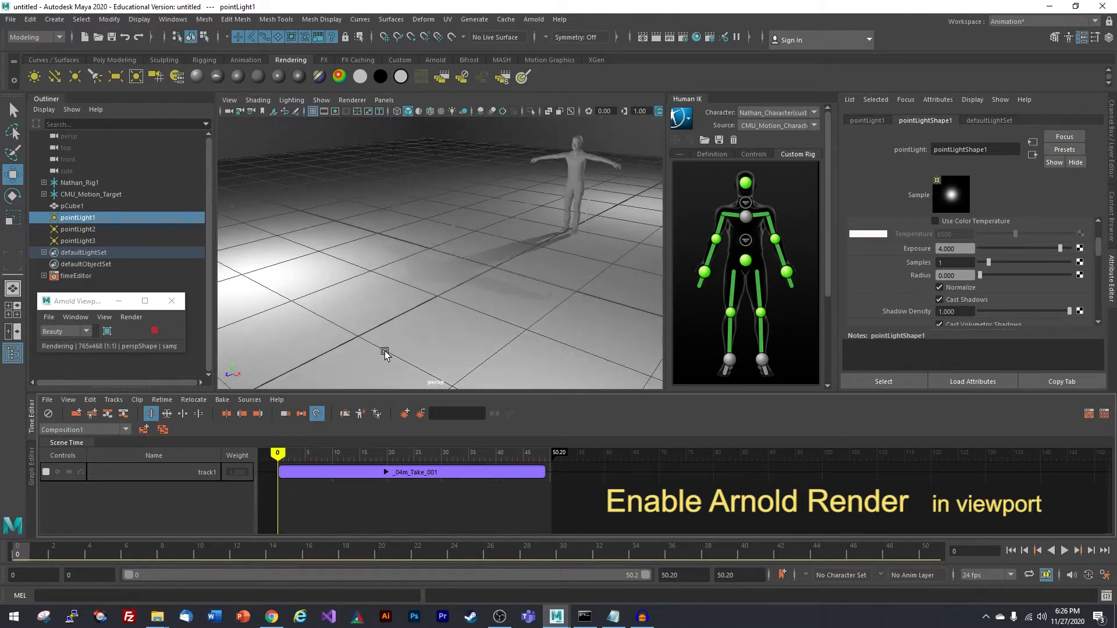
left_click(1064, 551)
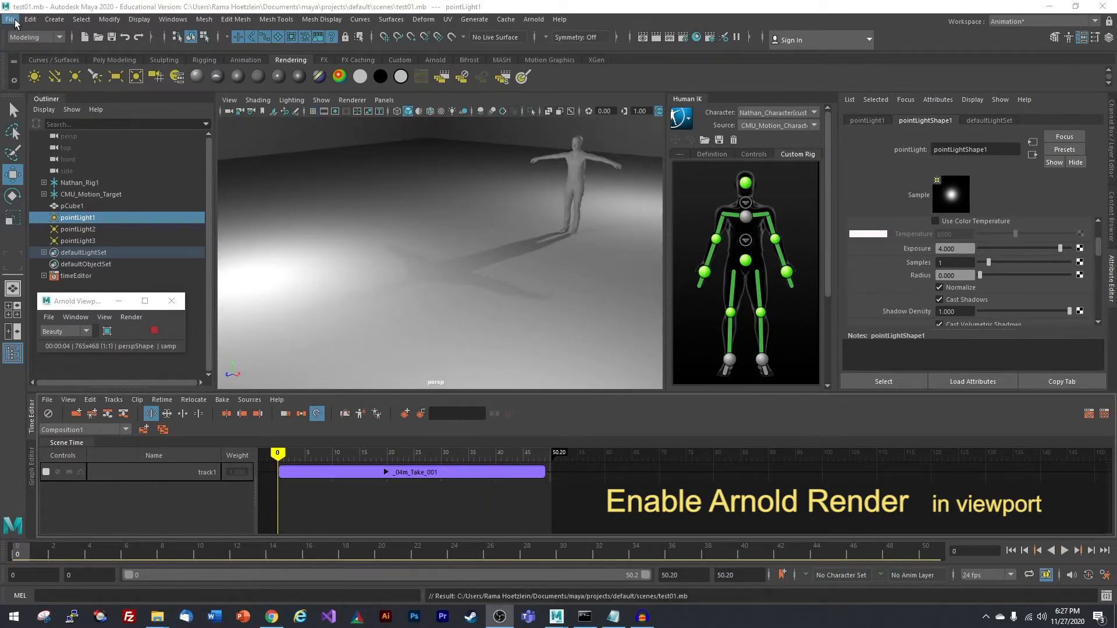
Save the scene as test01.mb and scrub to frame 36
left_click(10, 20)
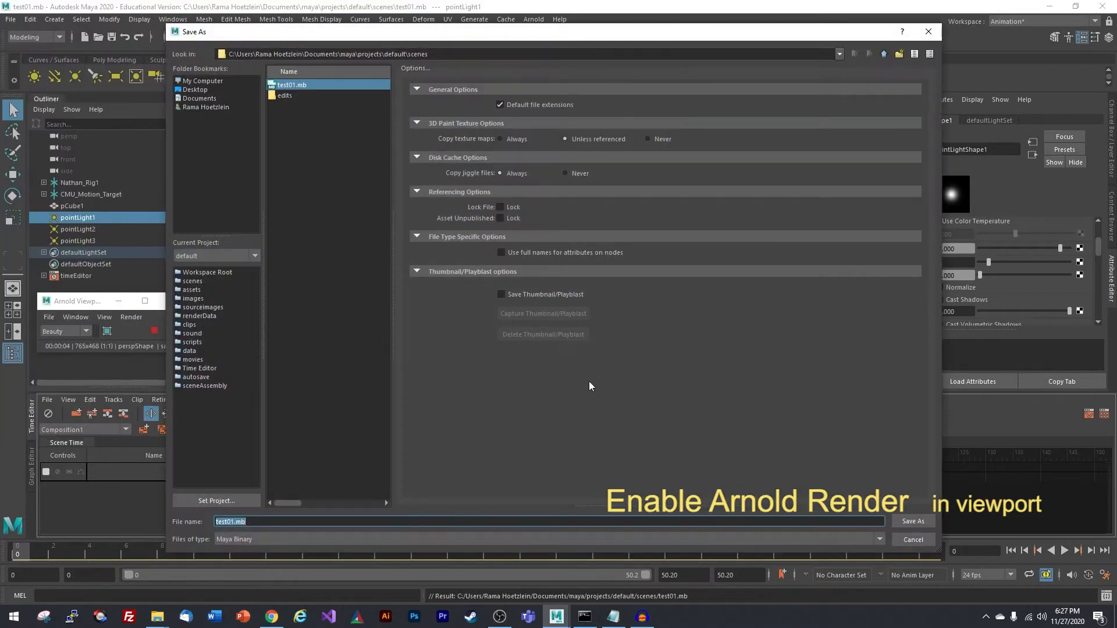
left_click(912, 521)
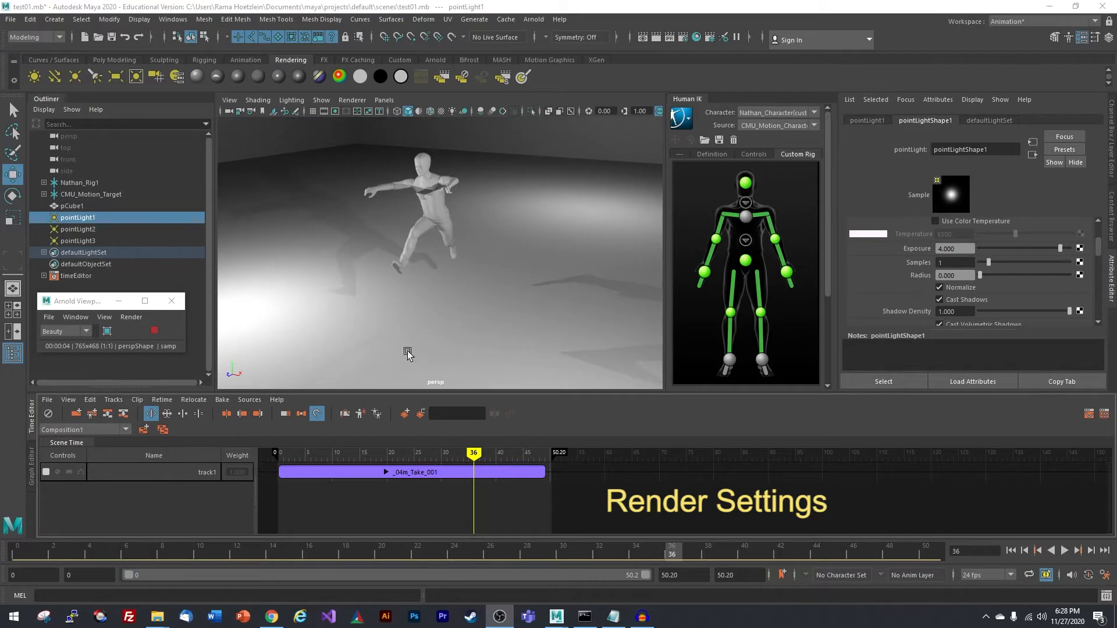
mouse_move(463, 192)
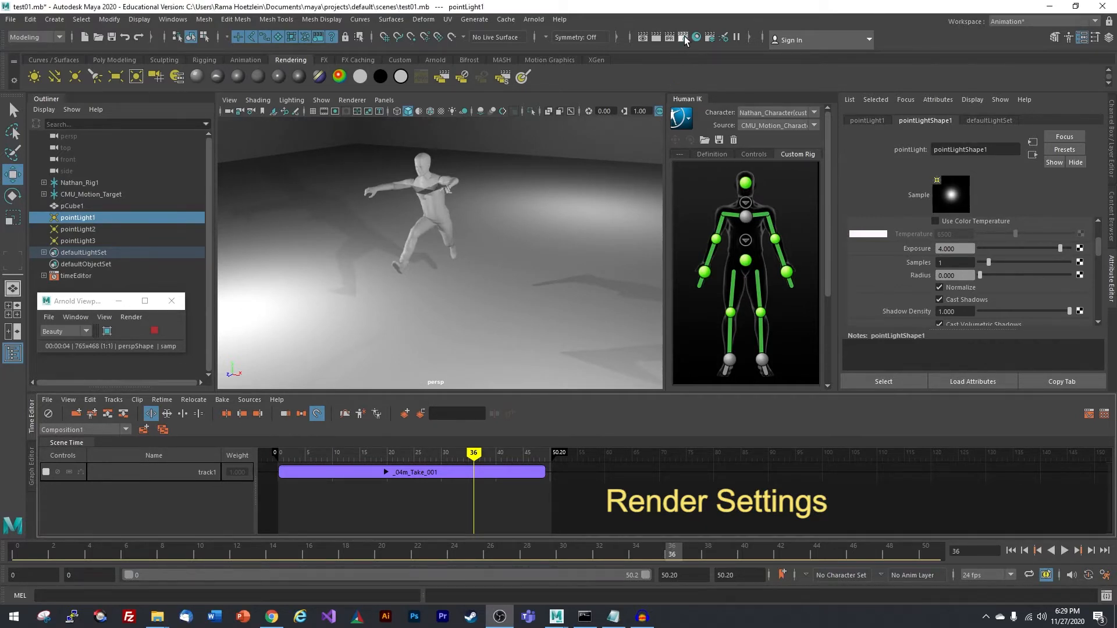
In Render Settings choose Arnold Renderer with png image output
left_click(683, 37)
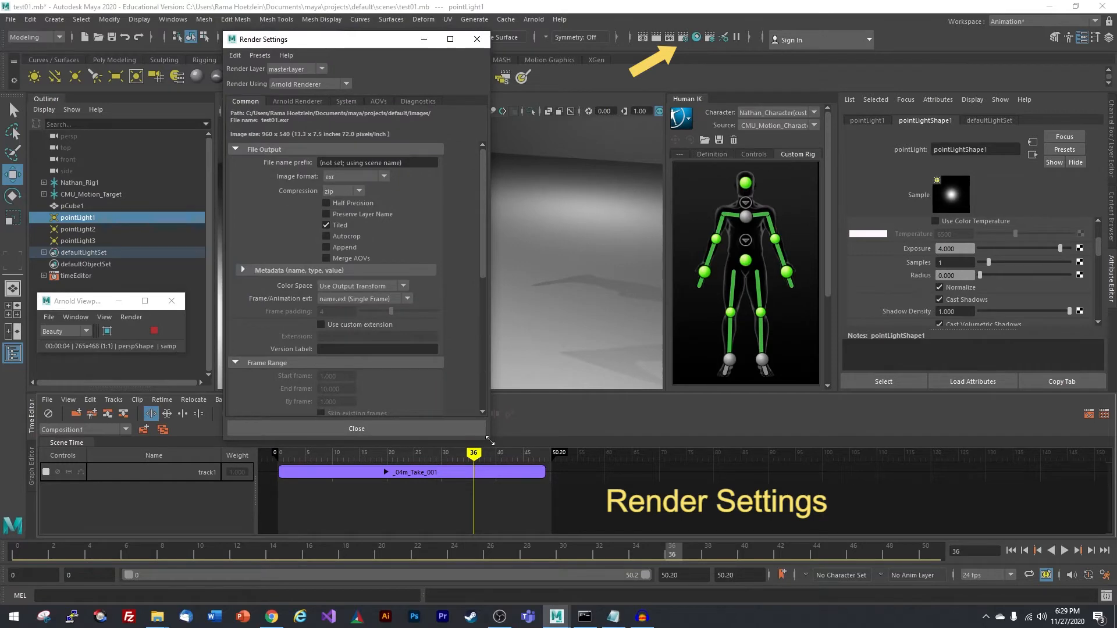
left_click(416, 83)
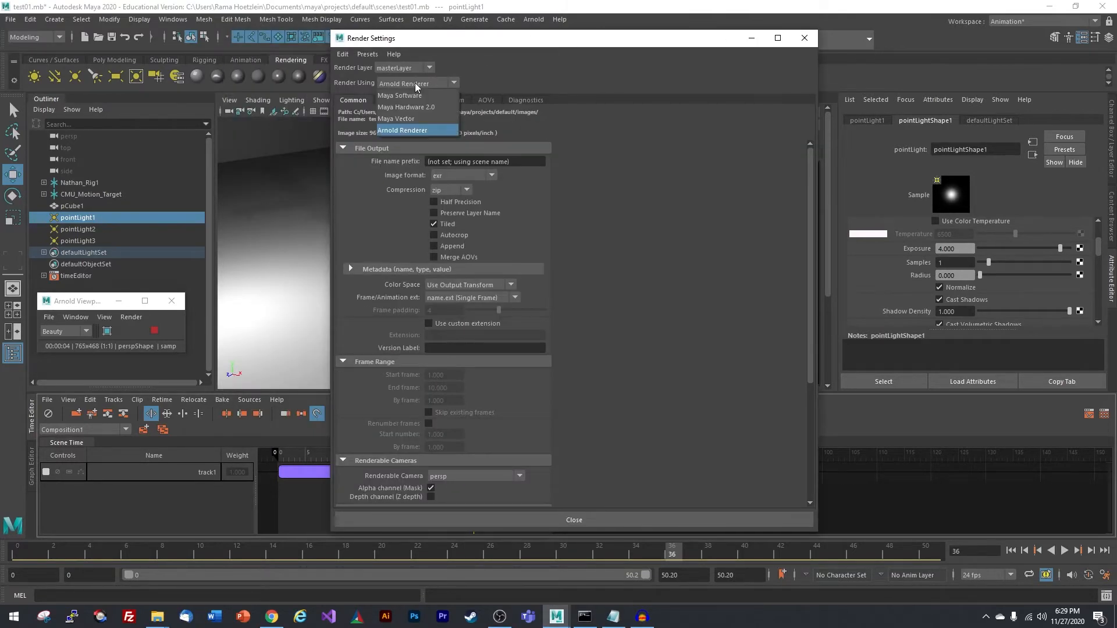
mouse_move(406, 135)
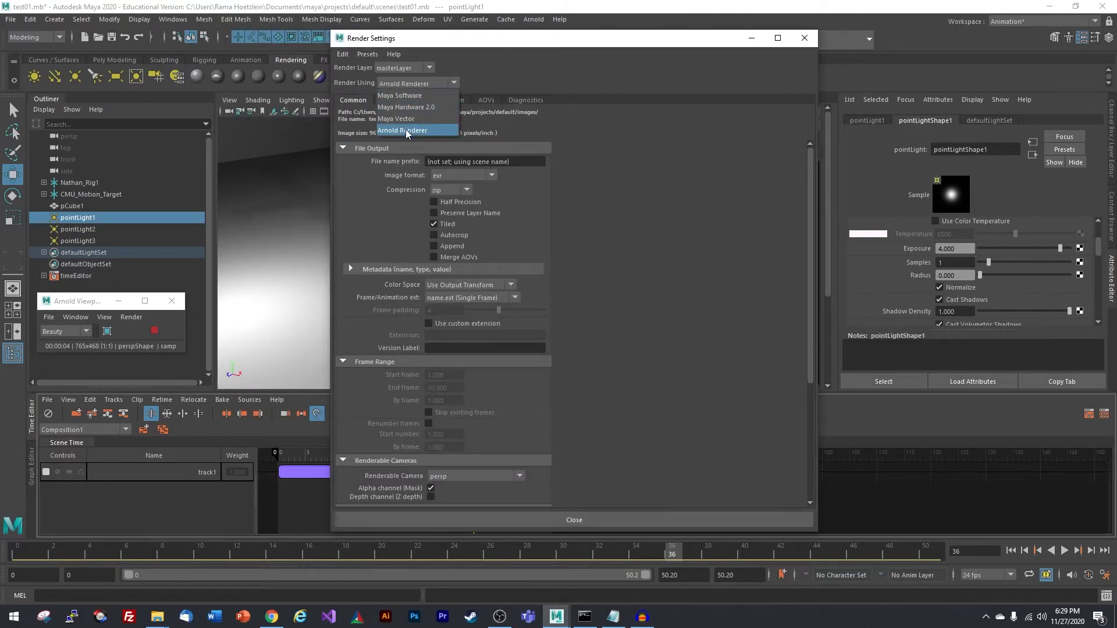
left_click(401, 130)
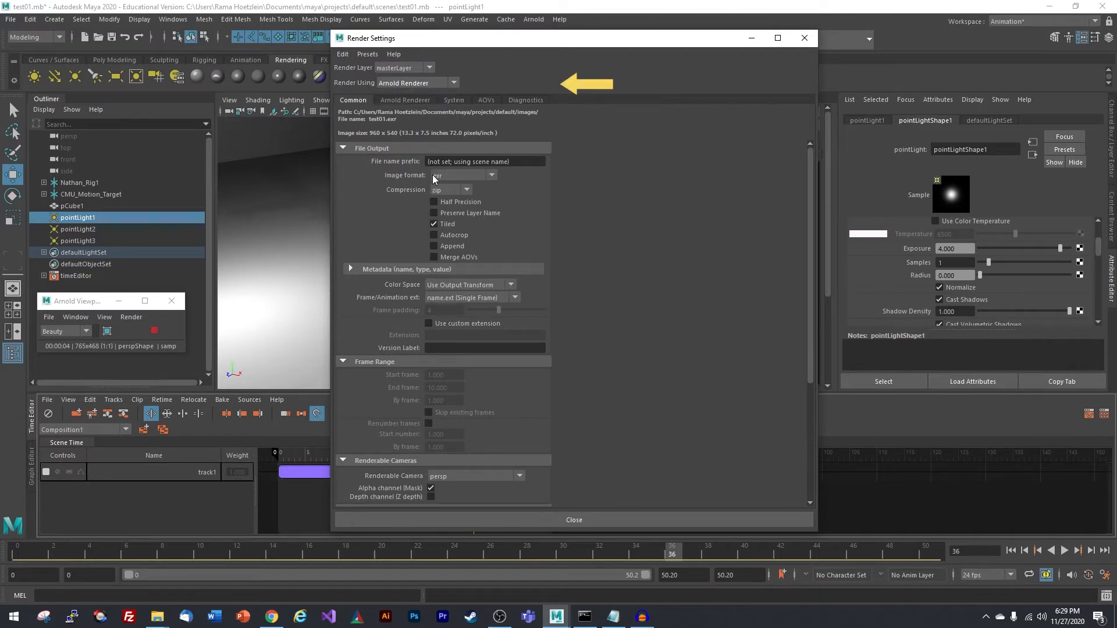
left_click(462, 175)
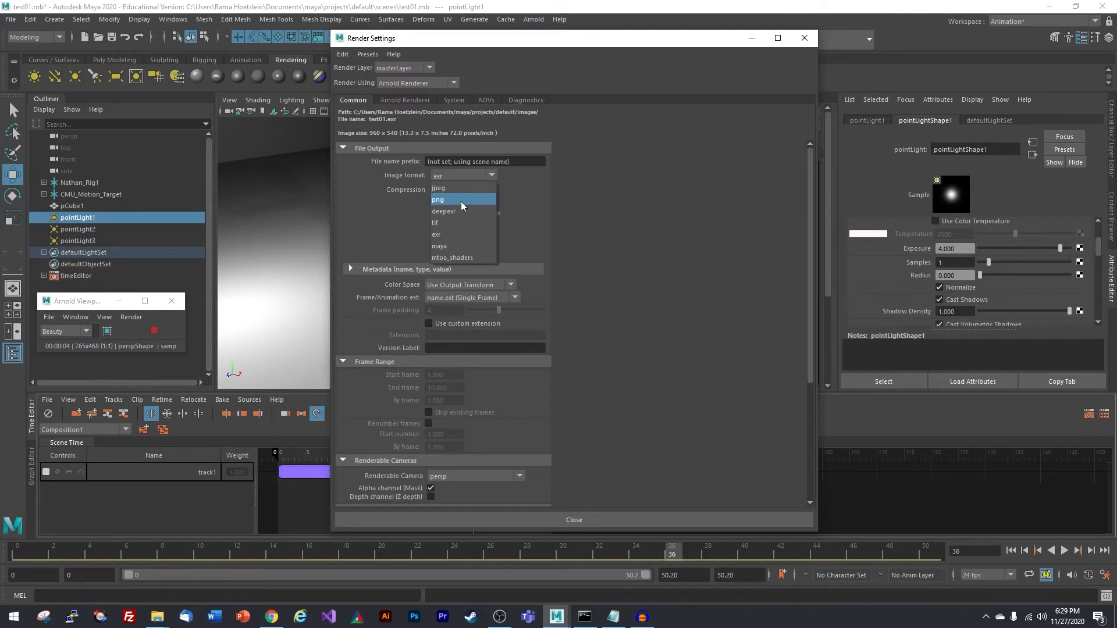
left_click(438, 199)
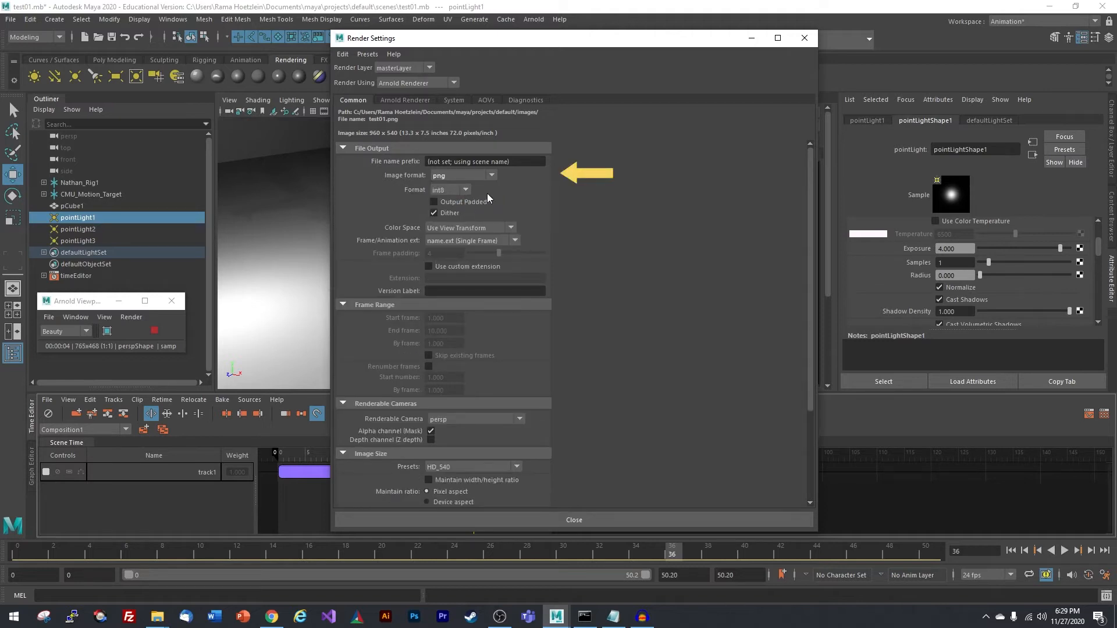
Set image size preset HD_720, frame naming name#.ext and end frame 50
scroll("down", 3)
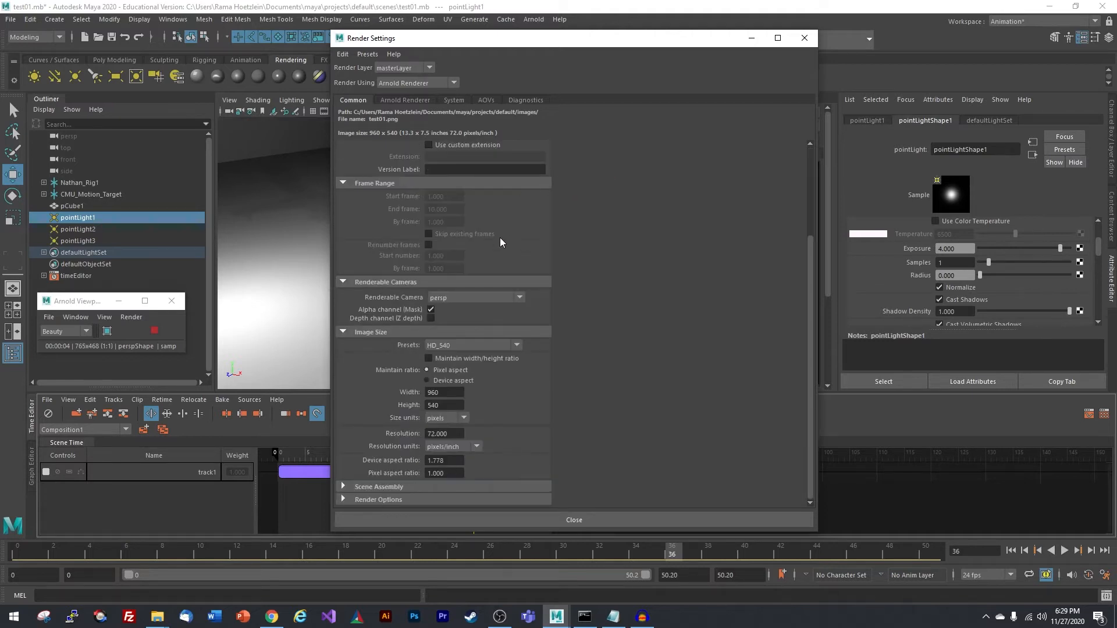
mouse_move(467, 348)
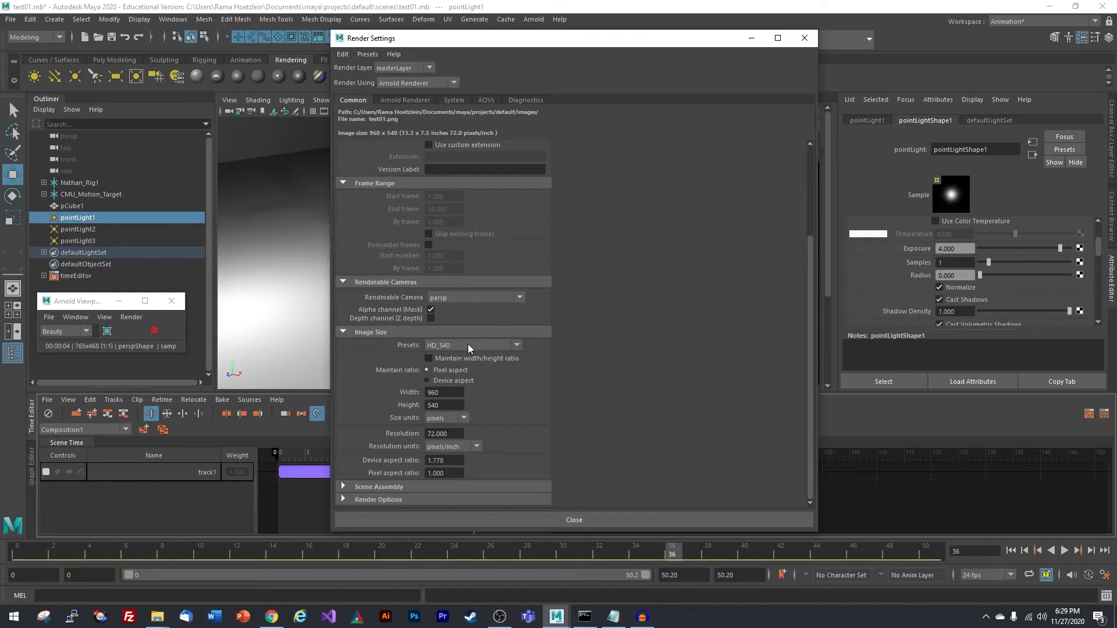
left_click(516, 346)
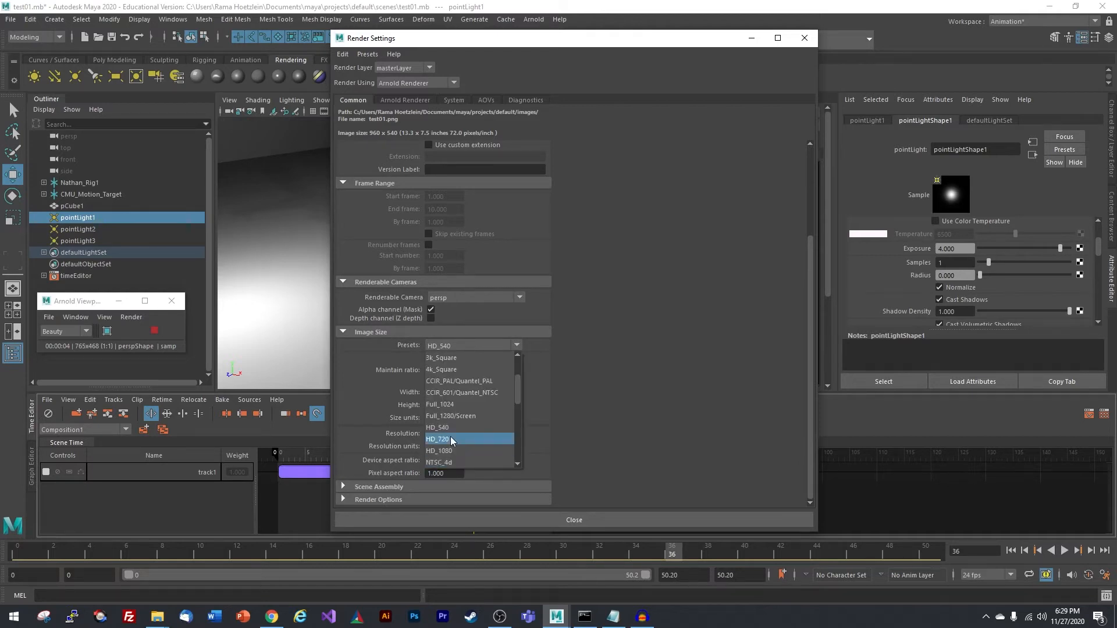
mouse_move(451, 444)
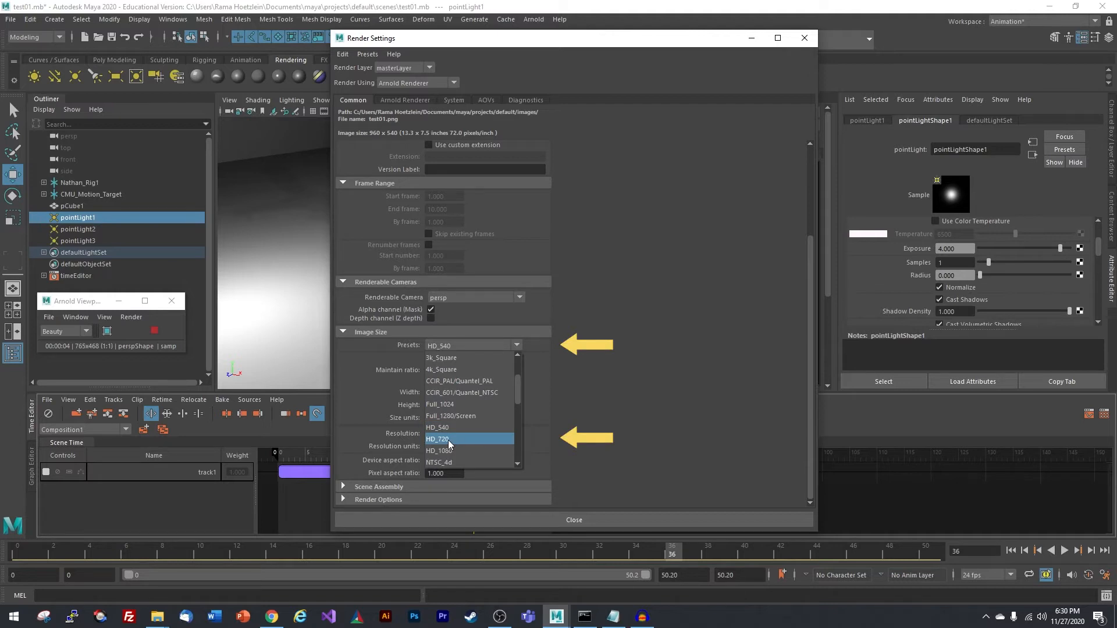
left_click(439, 439)
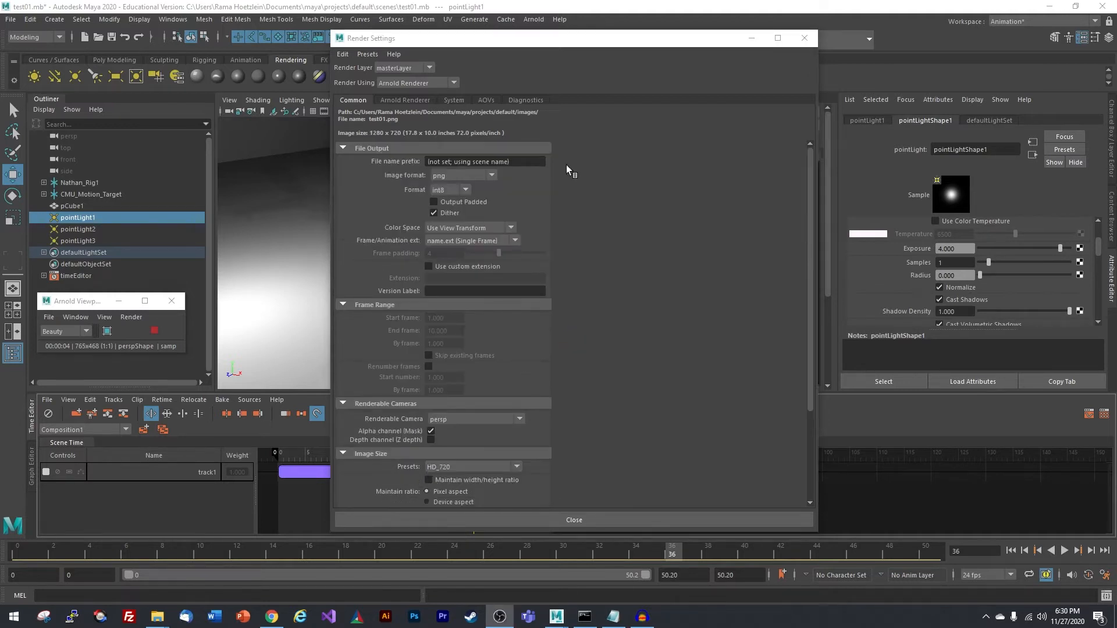
left_click(514, 241)
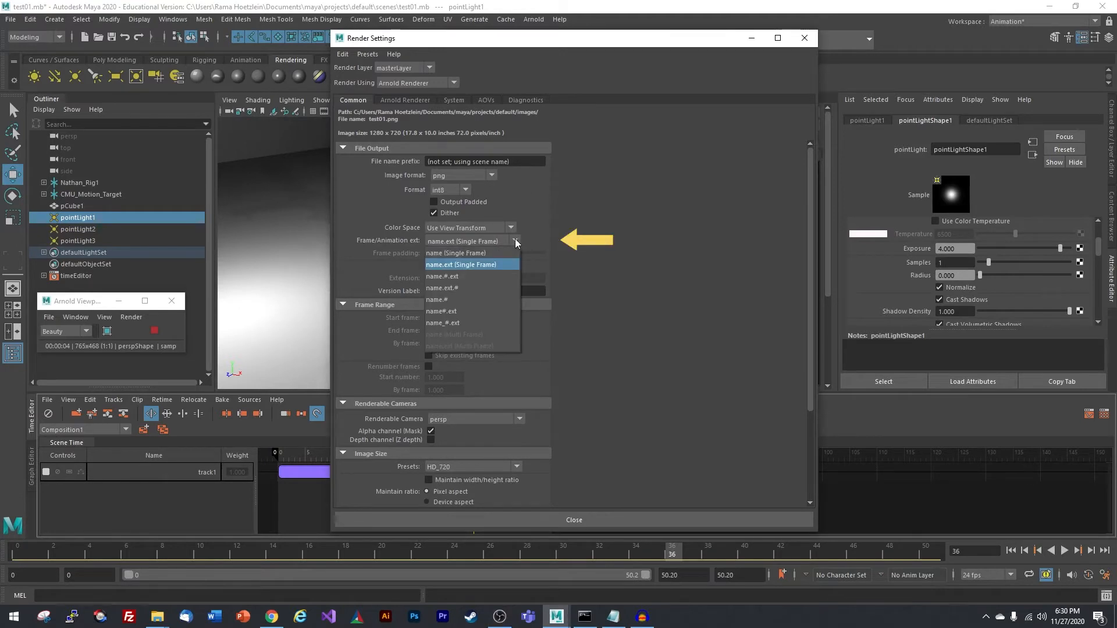
mouse_move(474, 264)
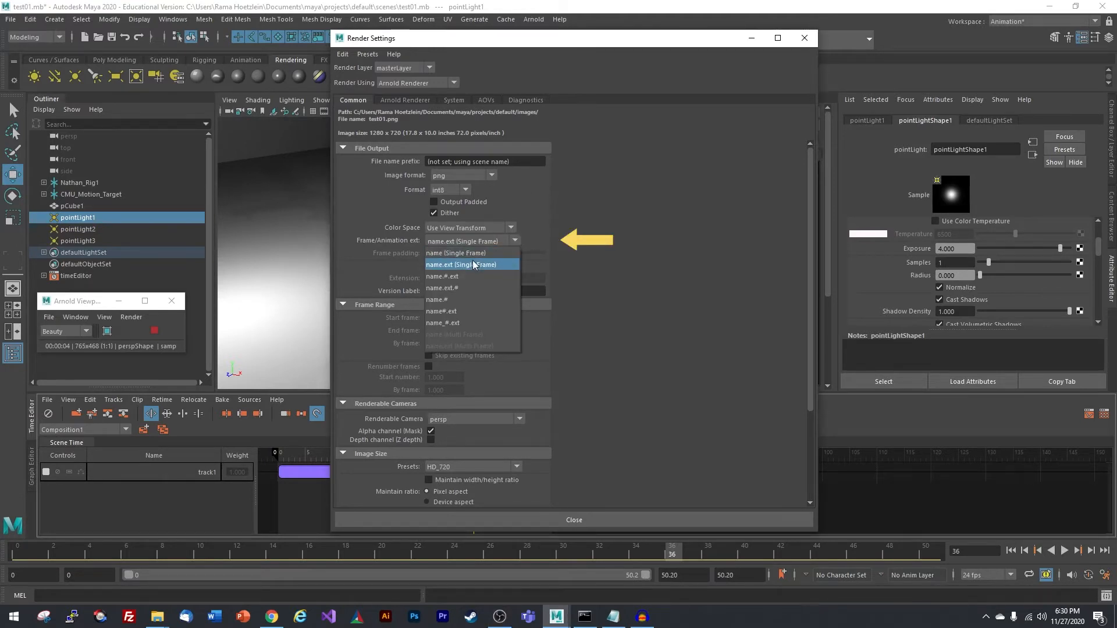
mouse_move(450, 312)
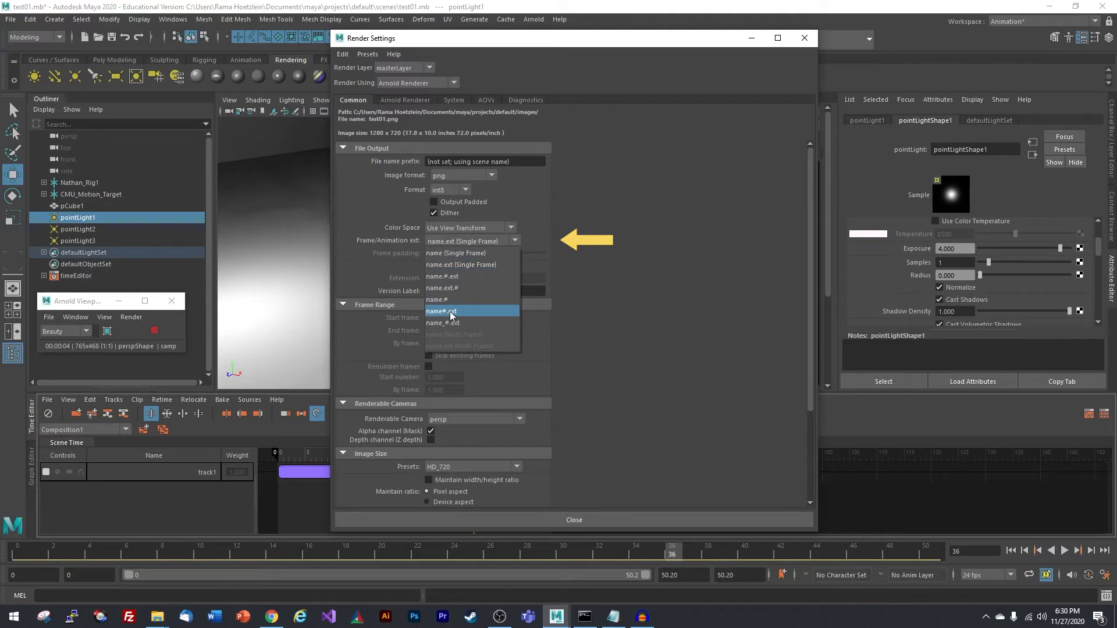
left_click(439, 312)
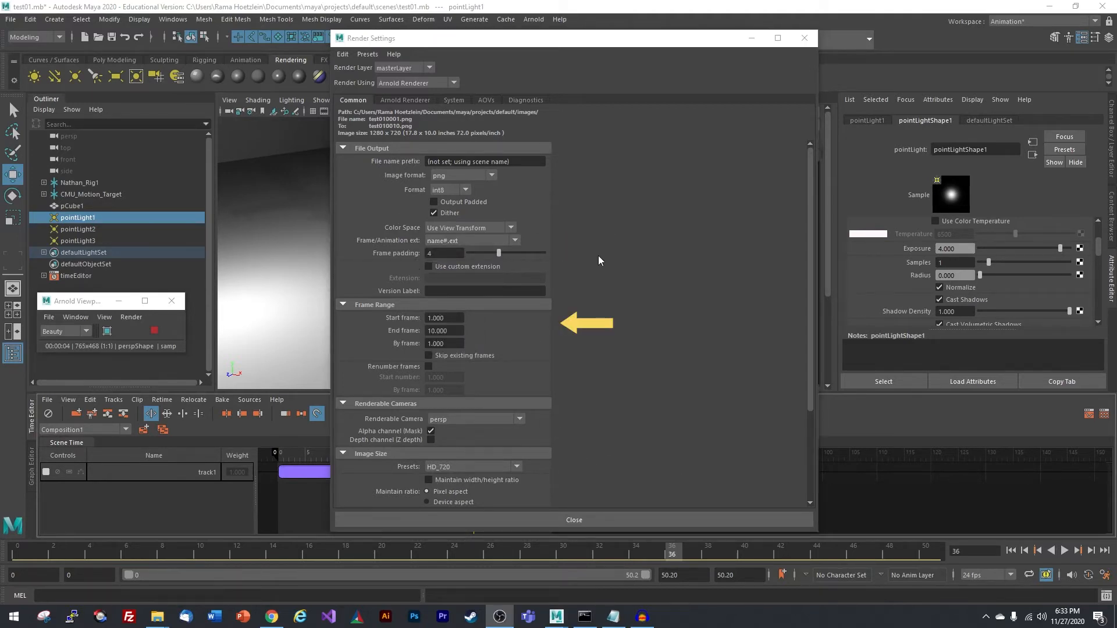
triple_click(443, 318)
type("50.000")
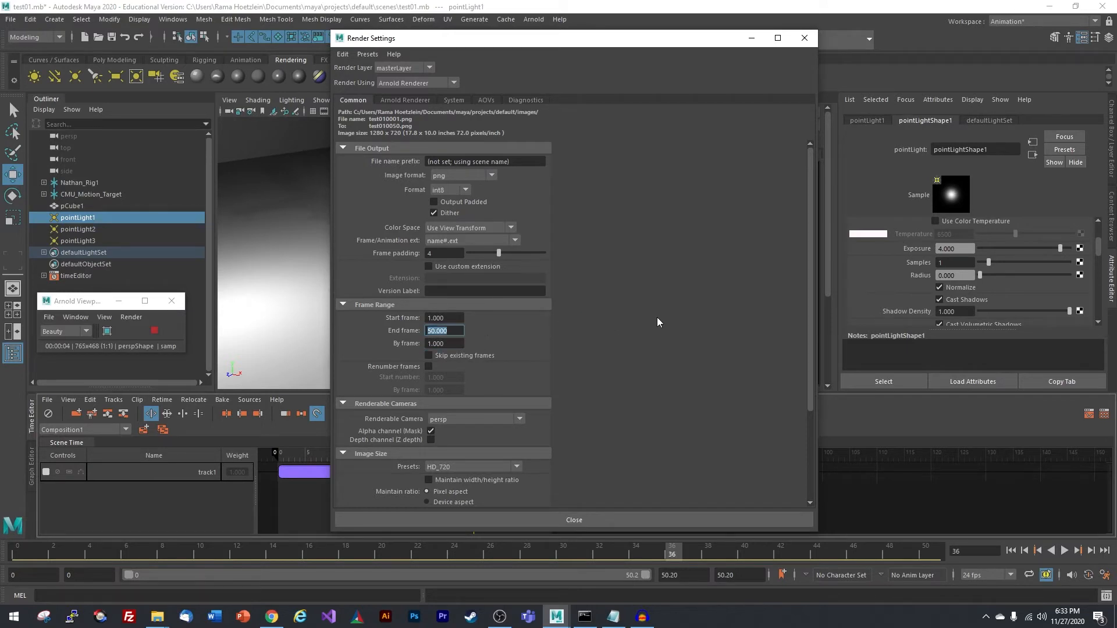
mouse_move(590, 224)
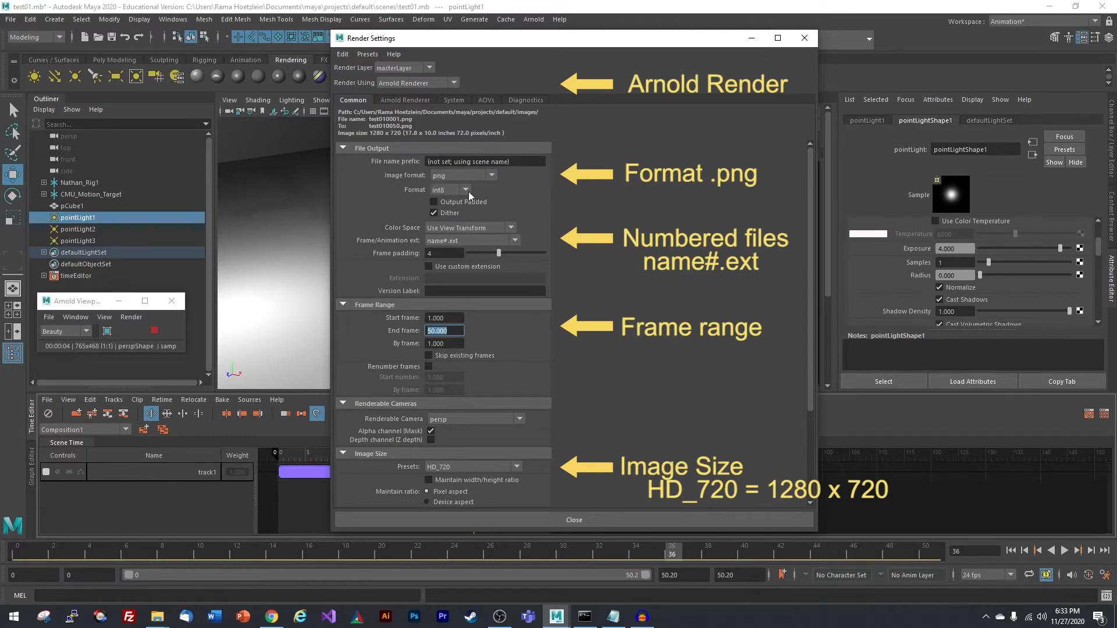
mouse_move(439, 245)
type("10.000")
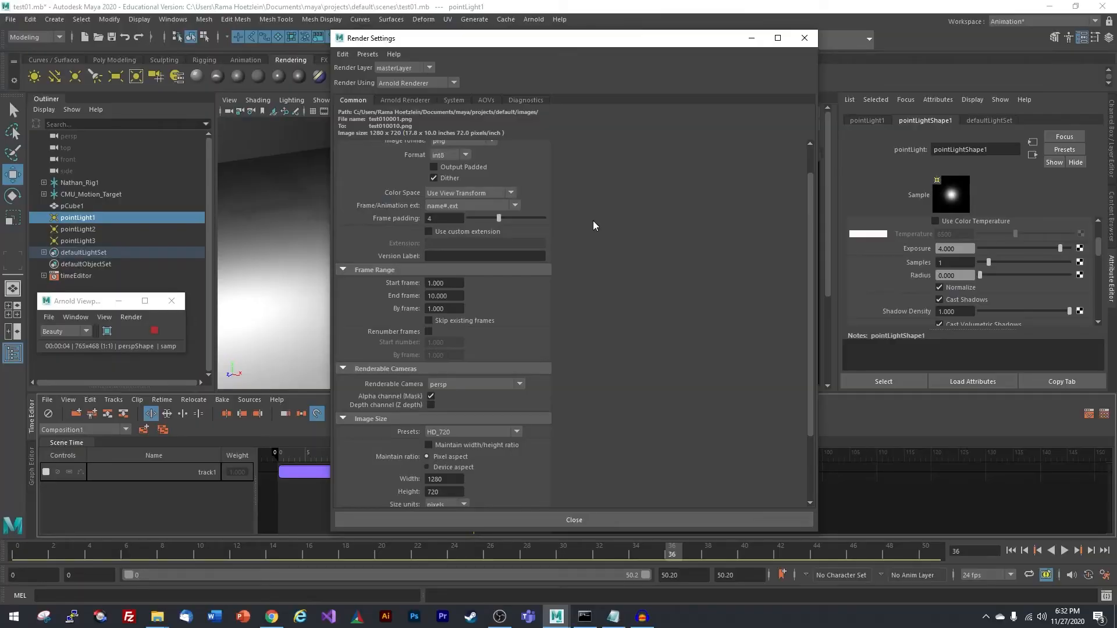
Review and close the Render Settings window, keeping the output settings
scroll("up", 3)
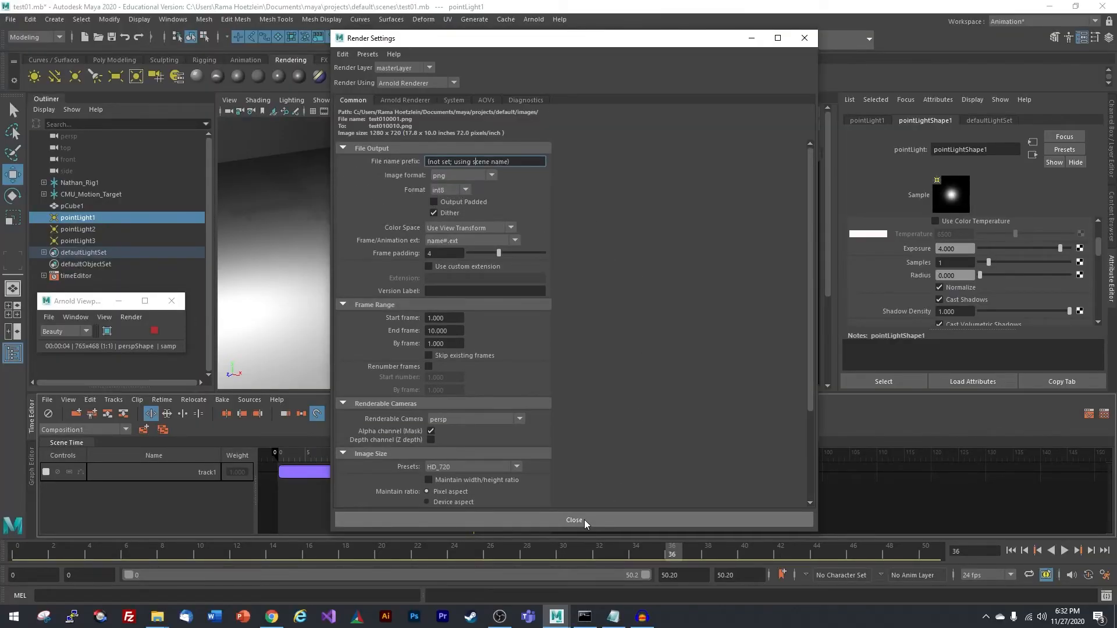
left_click(573, 519)
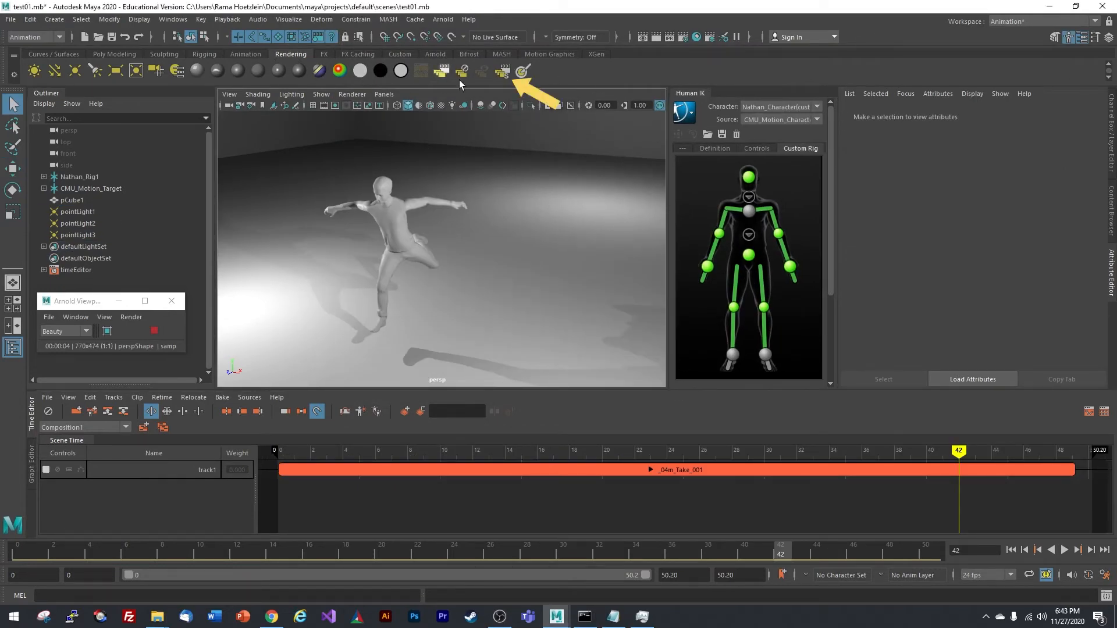
mouse_move(504, 71)
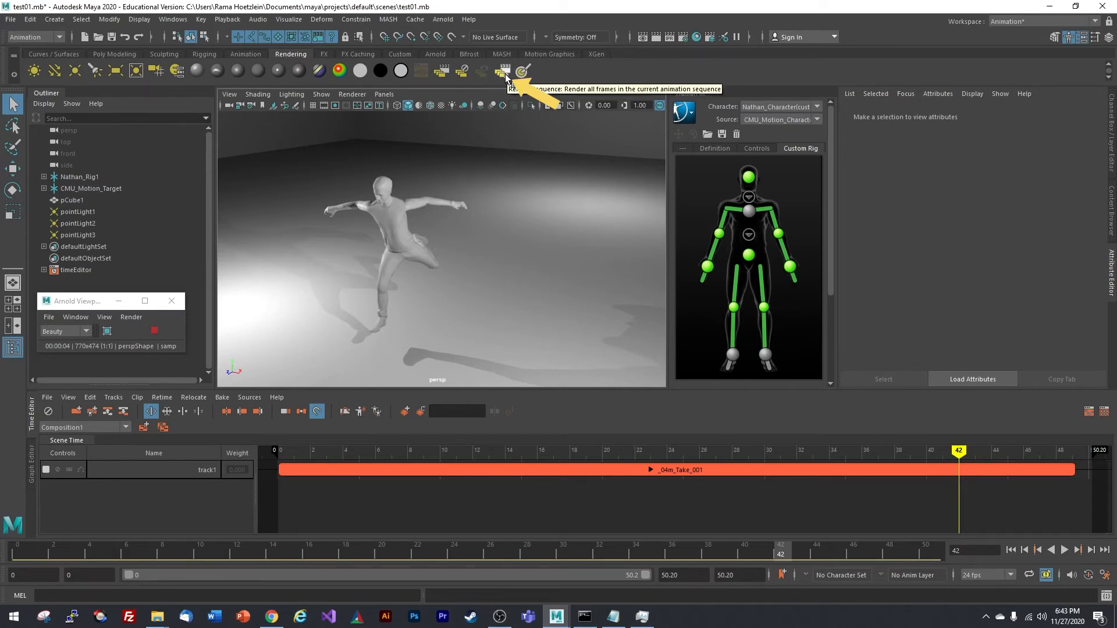
Run Render Sequence to render all animation frames as images
left_click(503, 71)
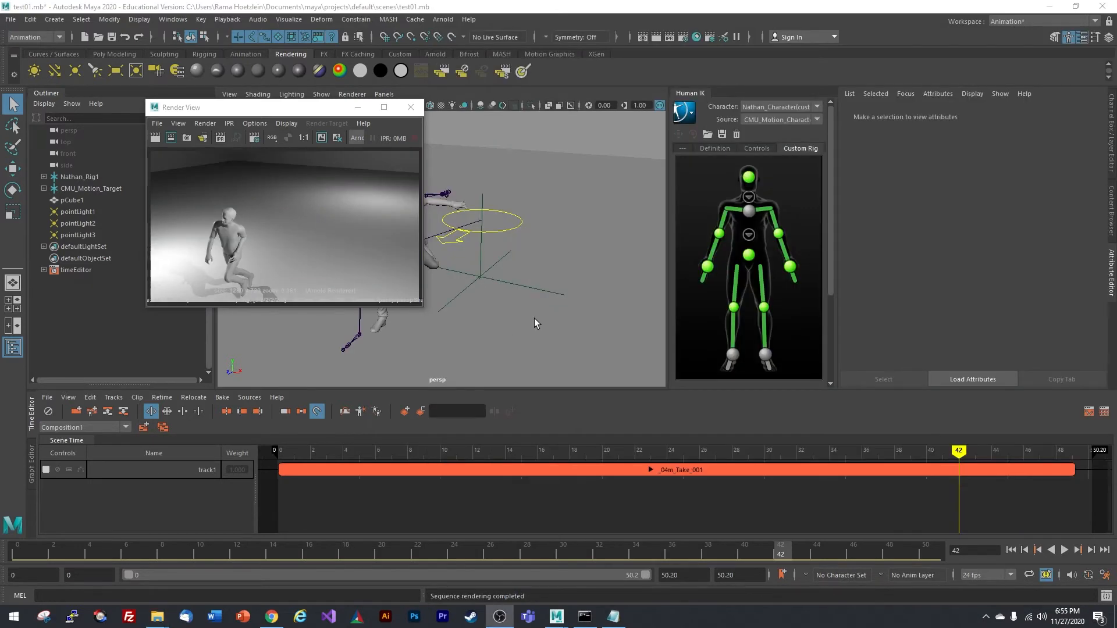
mouse_move(456, 369)
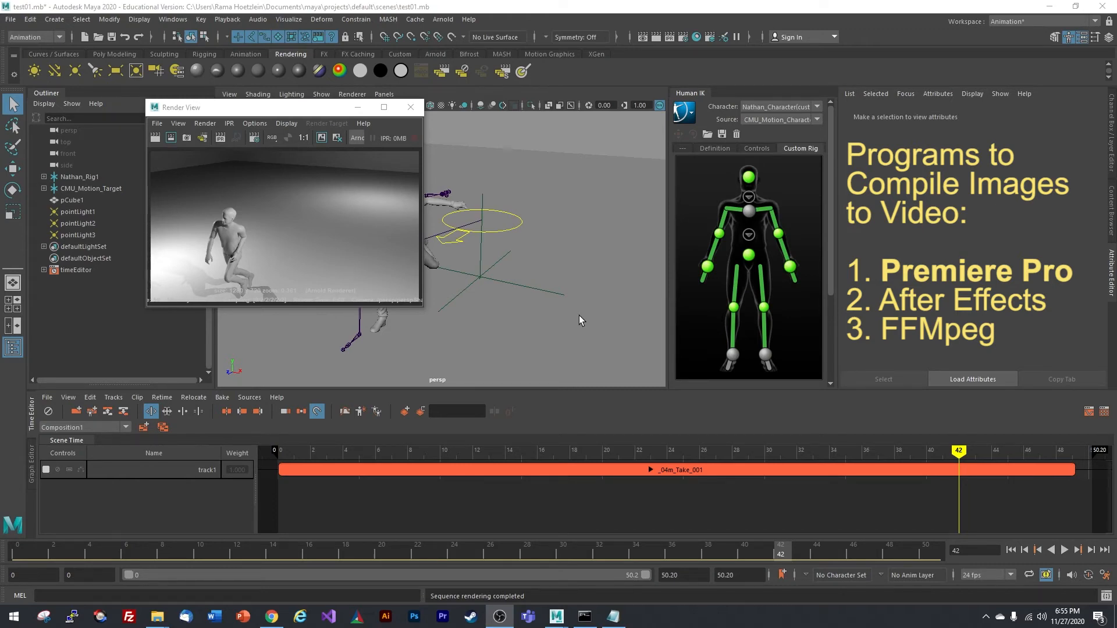
Switch to Premiere Pro and create a new project named test
left_click(442, 616)
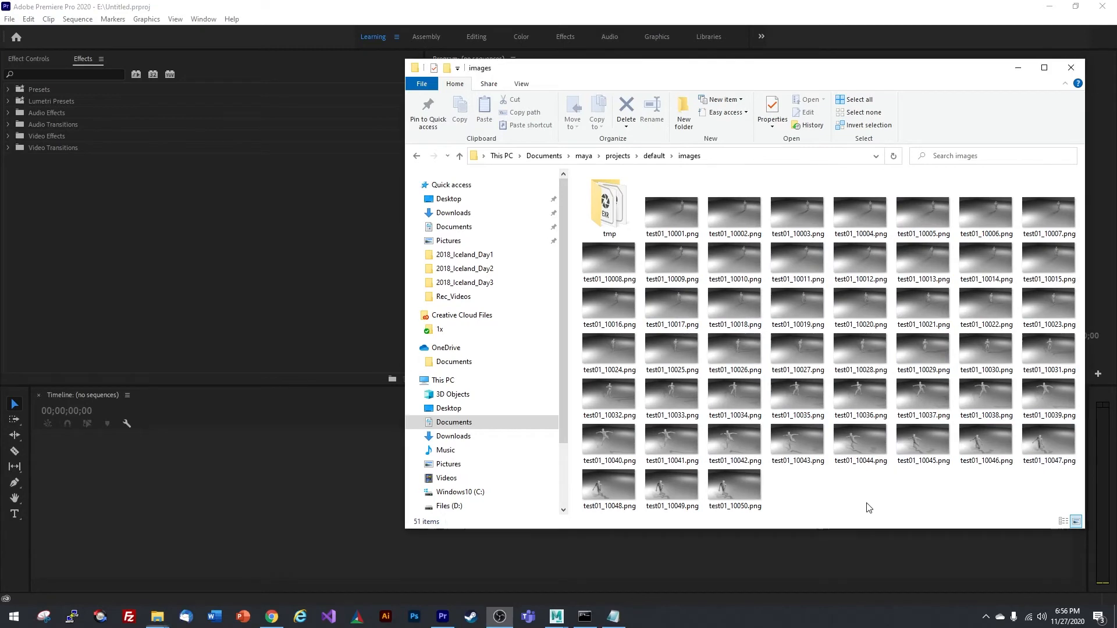
left_click(795, 207)
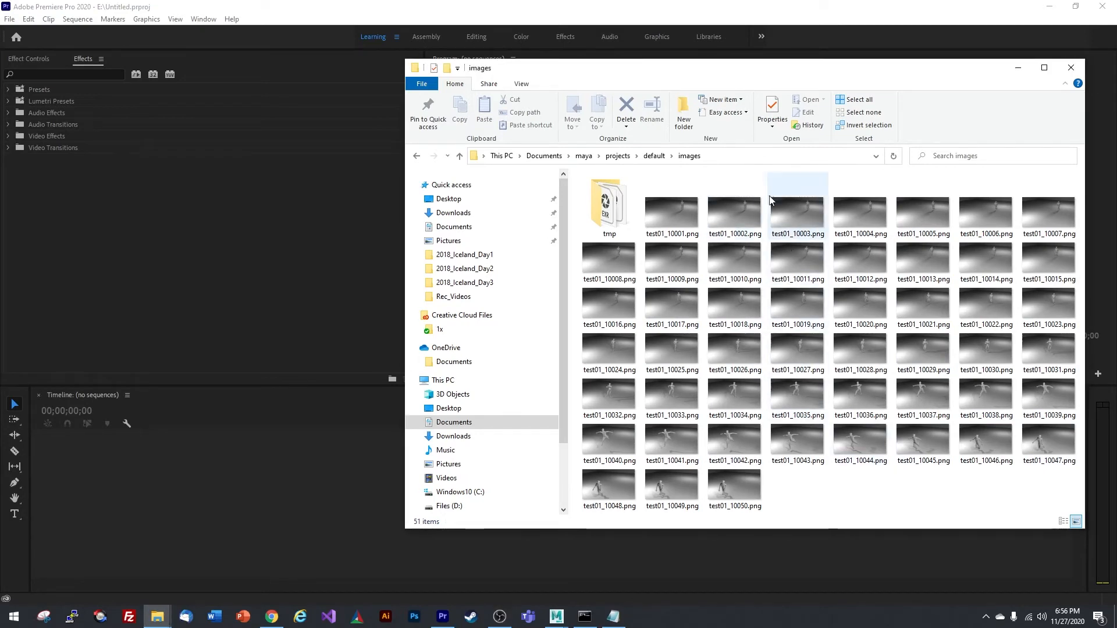
left_click(9, 19)
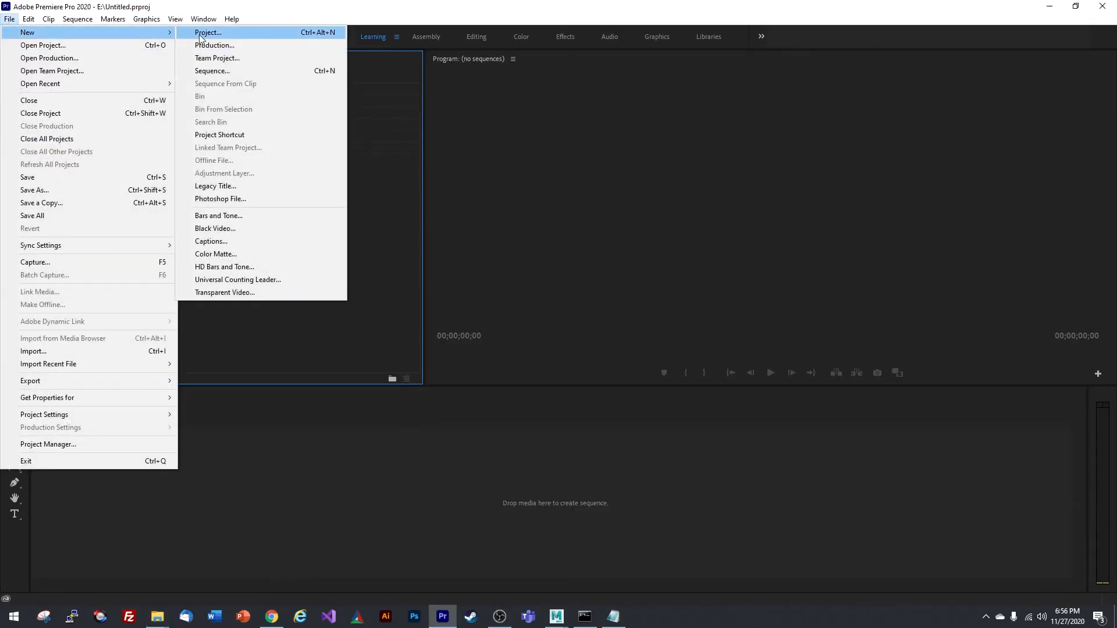
left_click(207, 33)
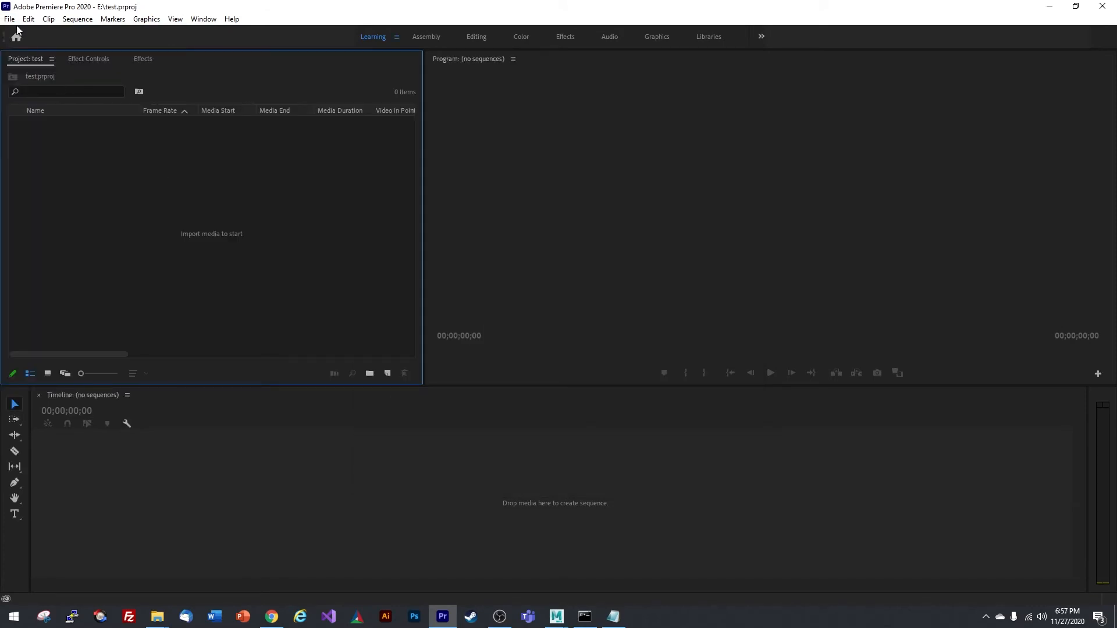
left_click(9, 19)
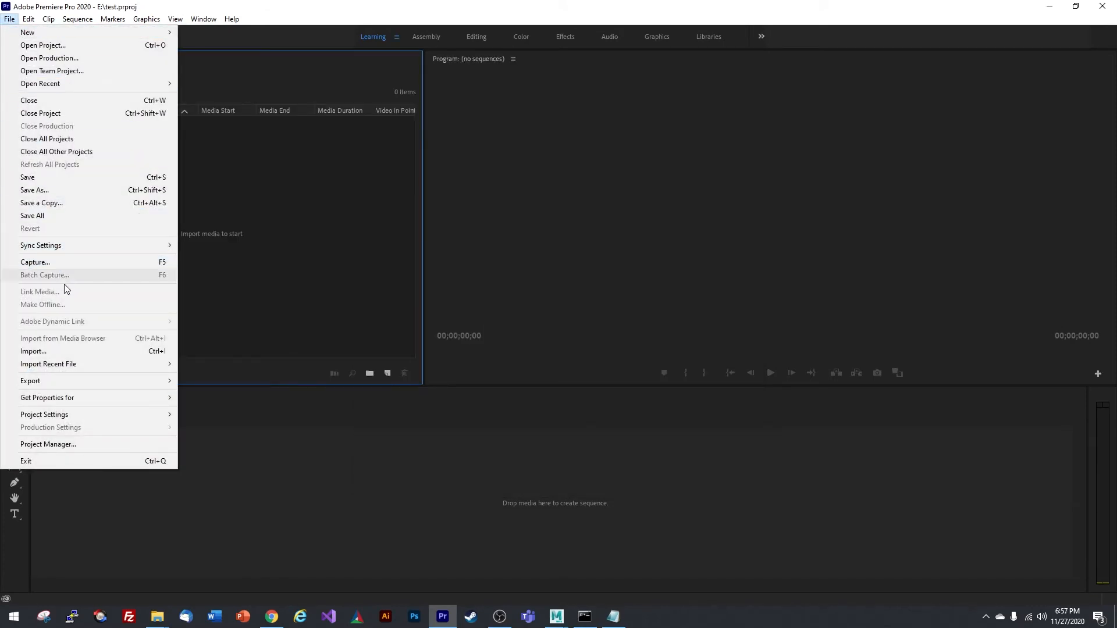
Import test01_10001.png with Image Sequence ticked as one clip
left_click(32, 350)
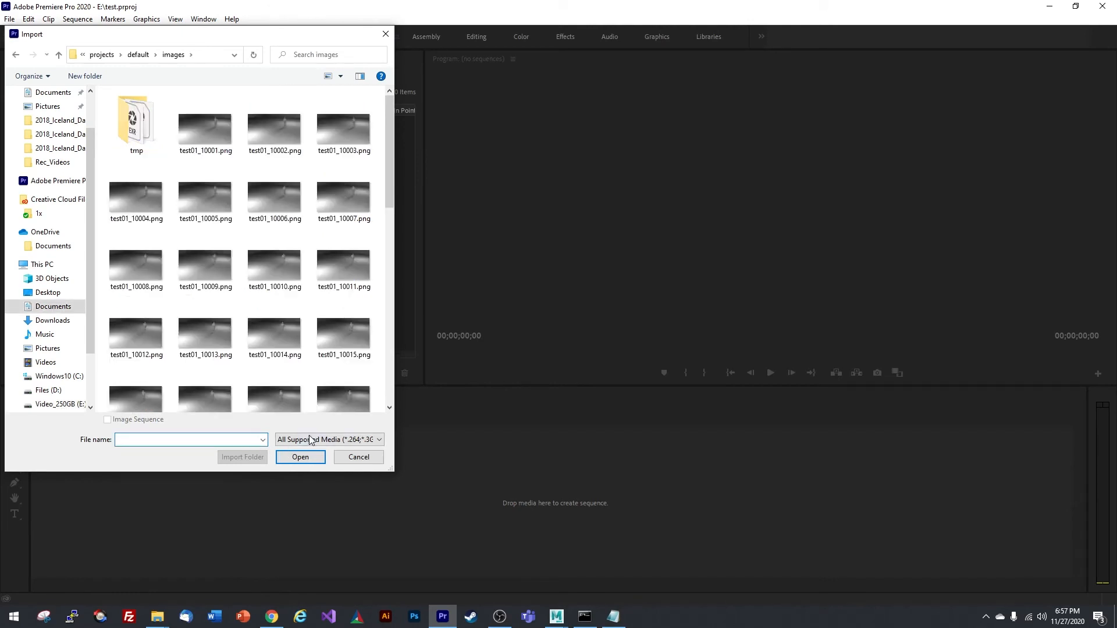
left_click(204, 121)
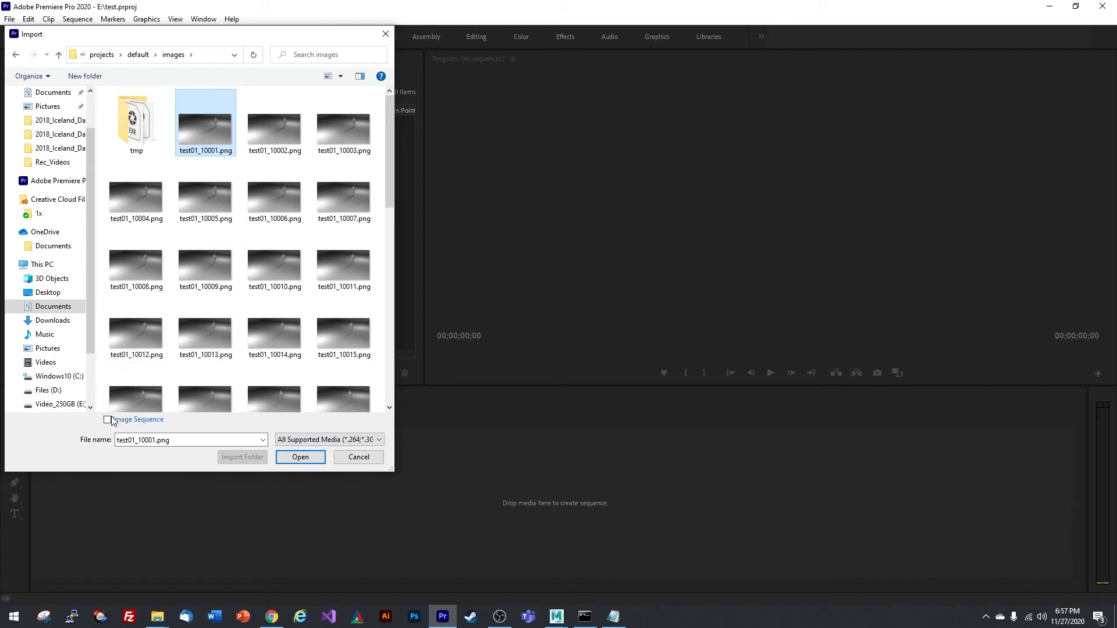
left_click(107, 420)
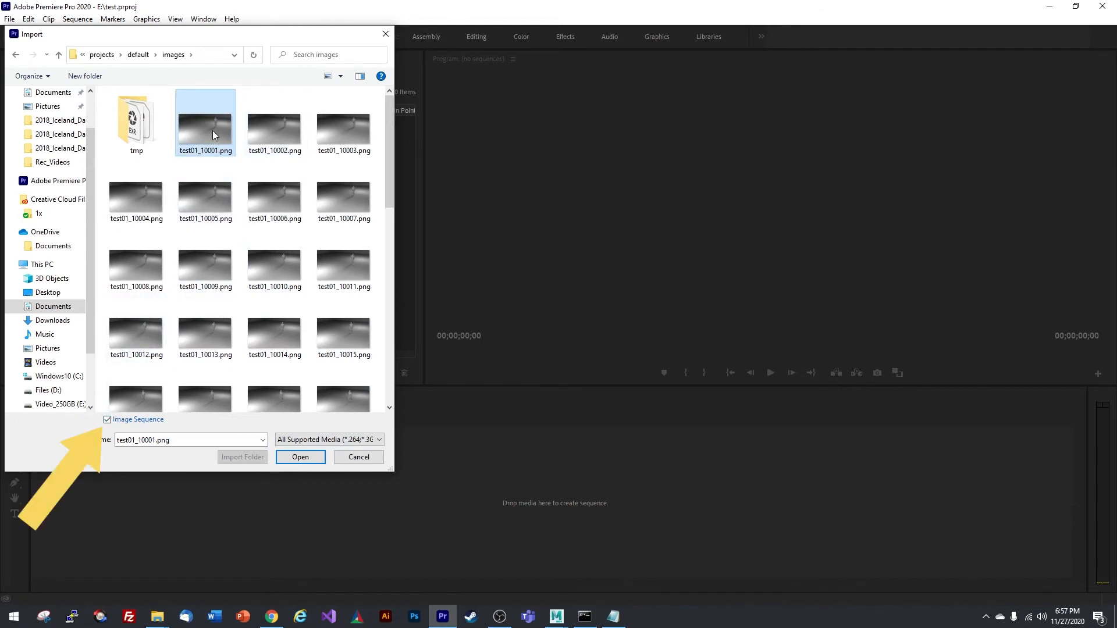
left_click(310, 366)
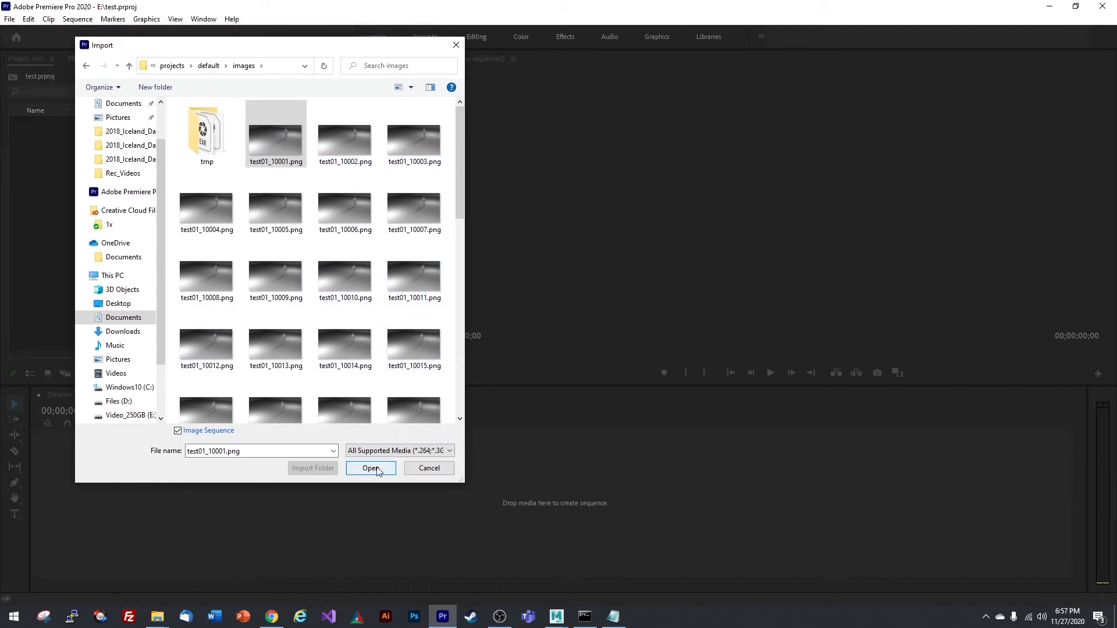
left_click(370, 468)
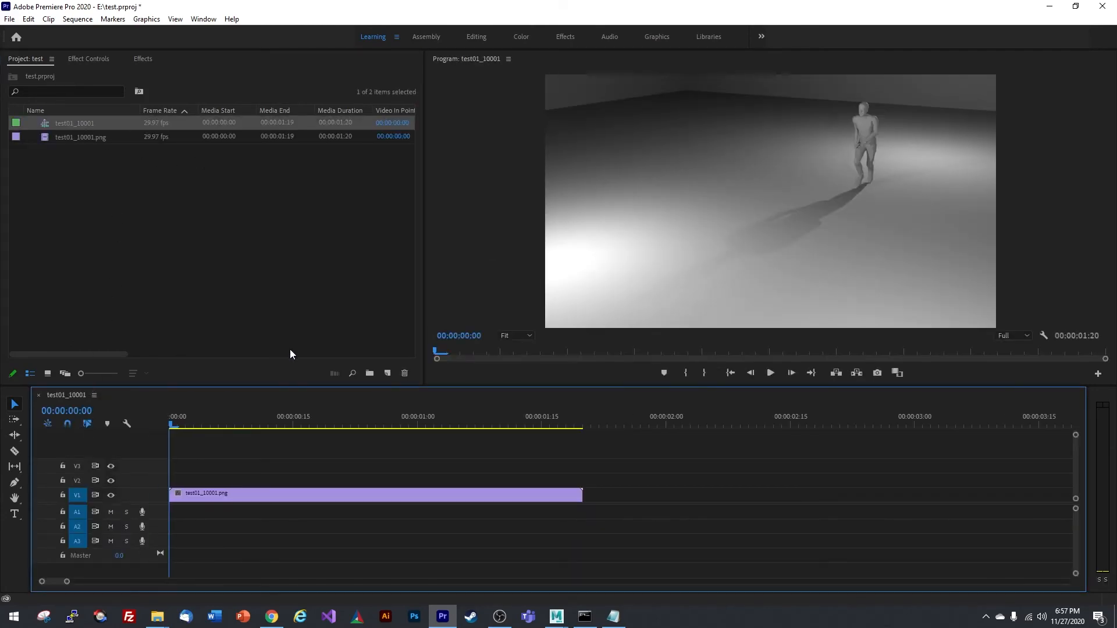
Create sequence test01_10001 from the clip and park the playhead at its start
left_click(178, 425)
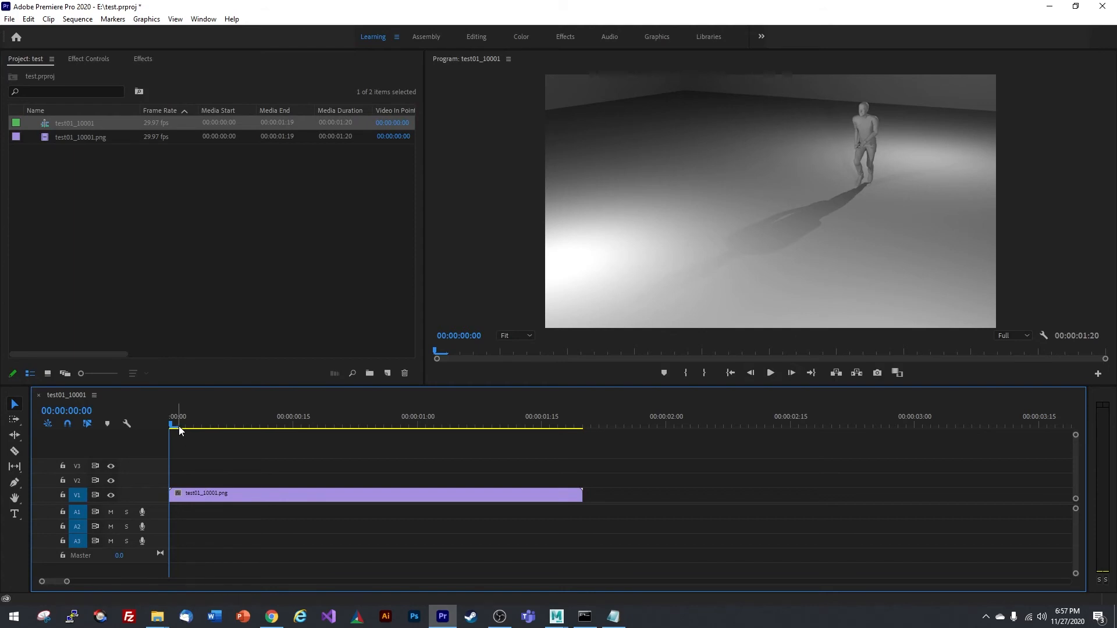
left_click(228, 425)
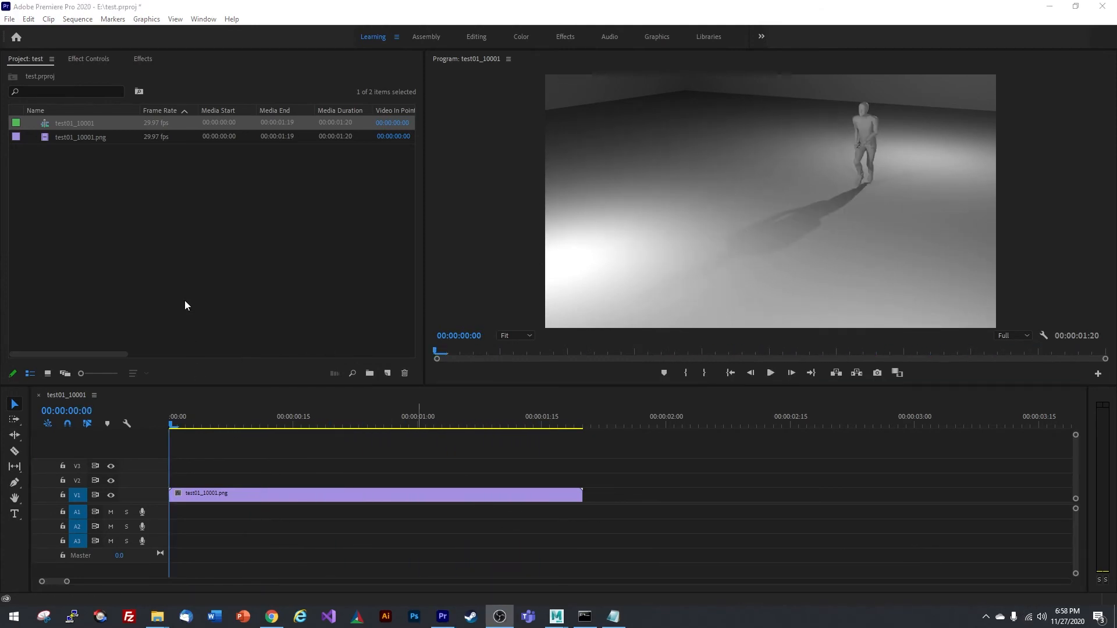
left_click(10, 19)
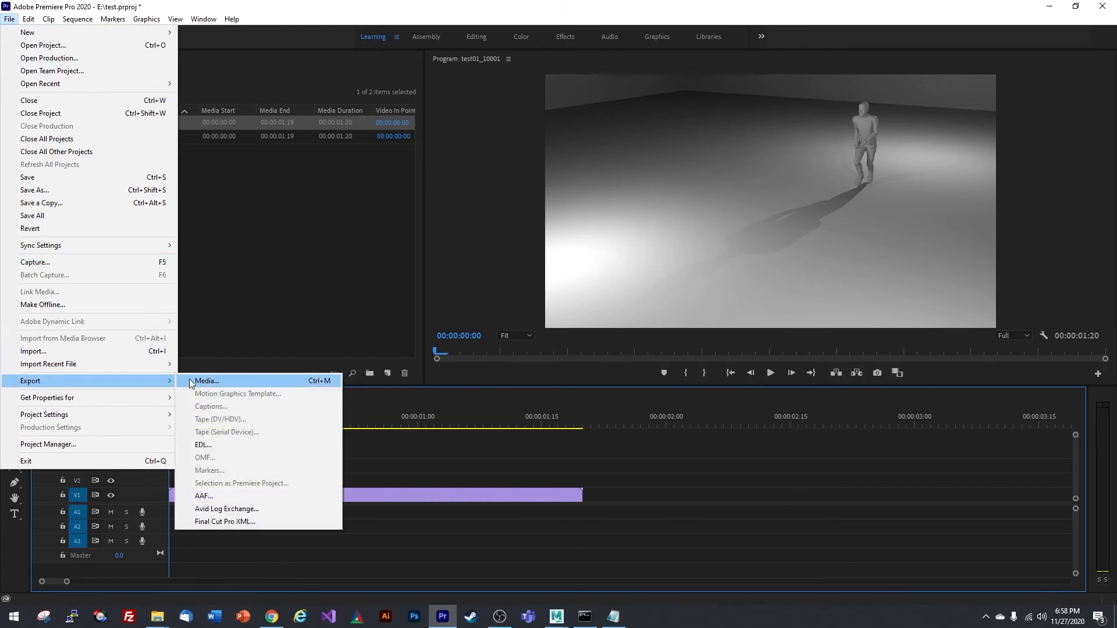
Export media as H.264, Match Source high-bitrate preset, with the target bitrate lowered to 8 Mbps
left_click(206, 380)
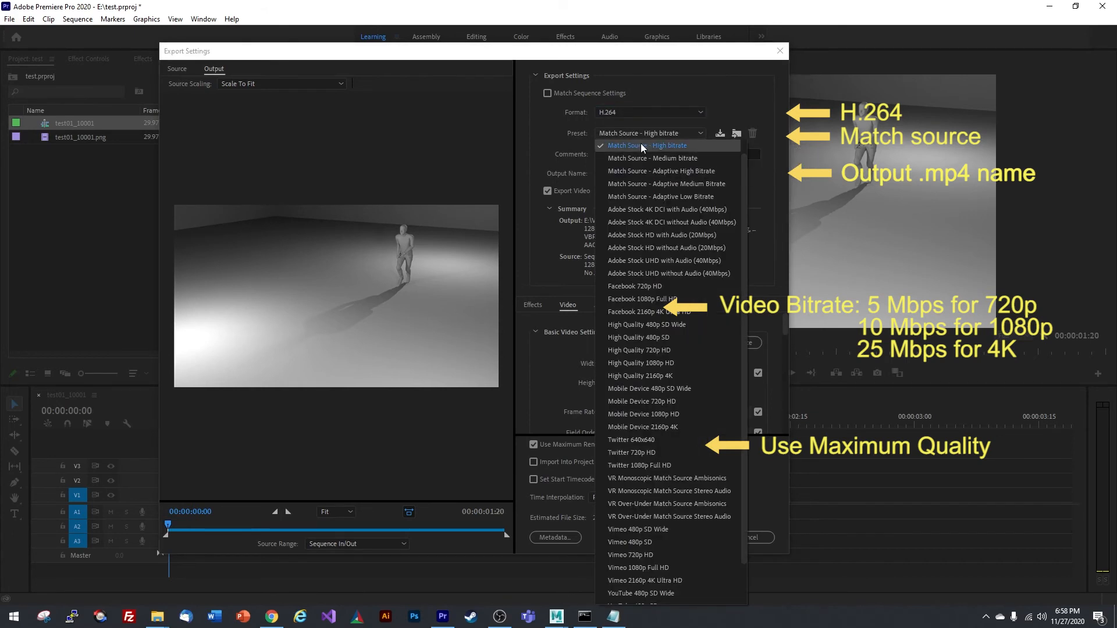
left_click(645, 146)
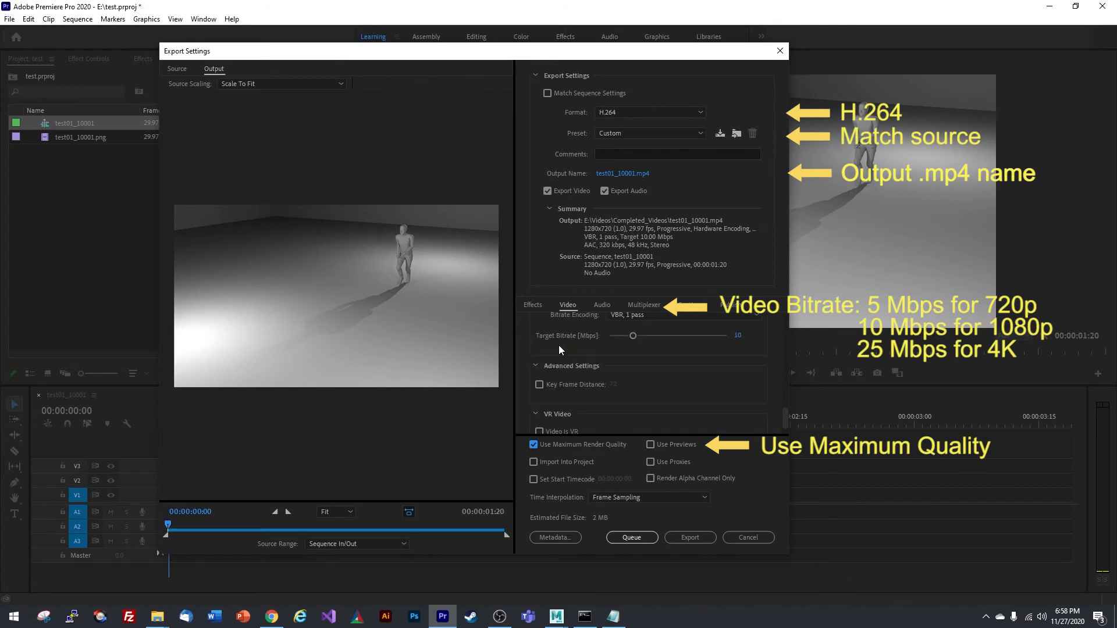
left_click(564, 331)
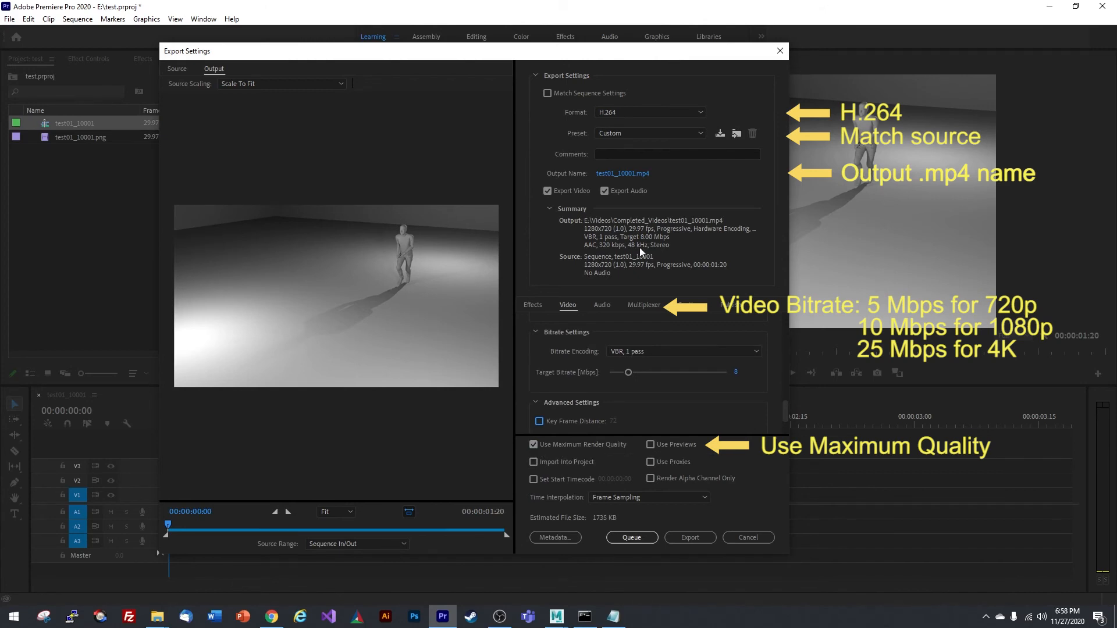
mouse_move(601, 173)
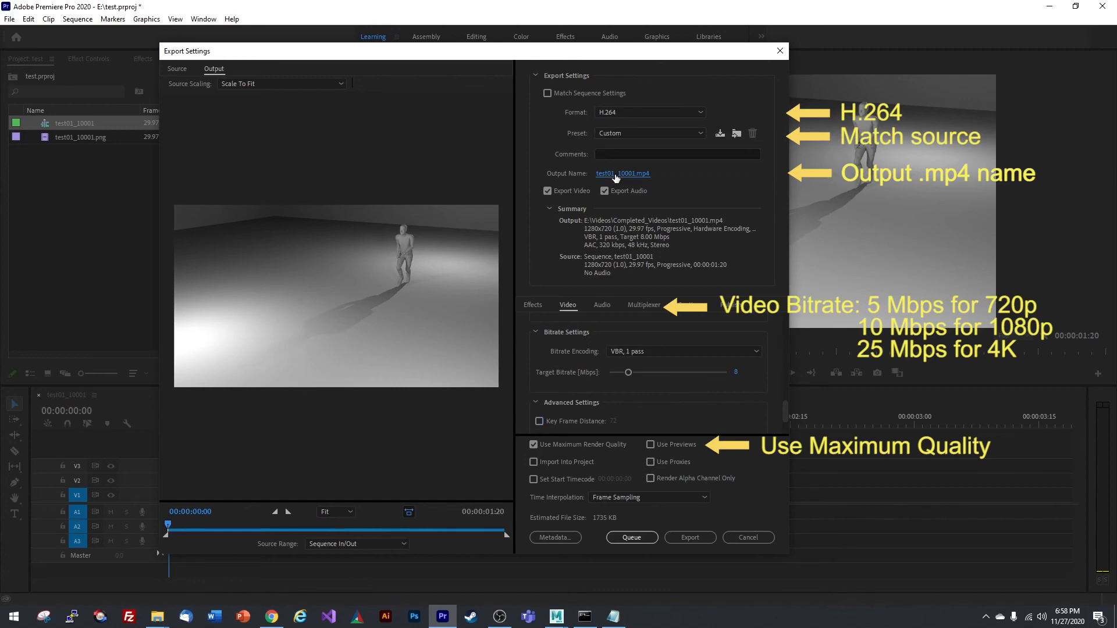
Name the output rendered_movie.mp4 in the Completed_Videos folder
left_click(621, 173)
type("rendered_movie.mp4")
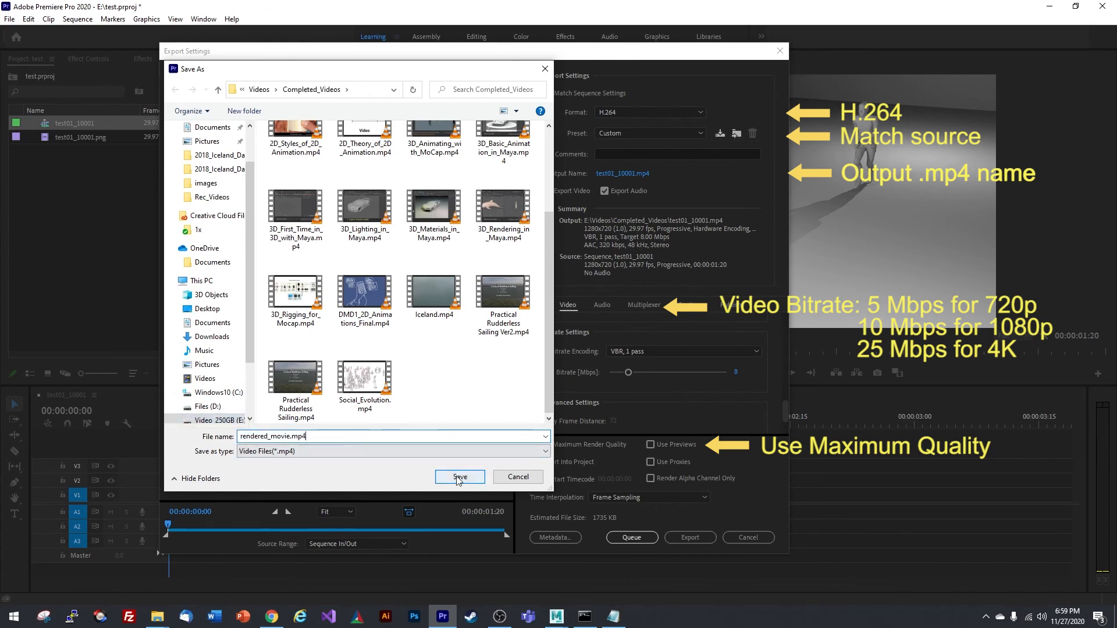
left_click(459, 477)
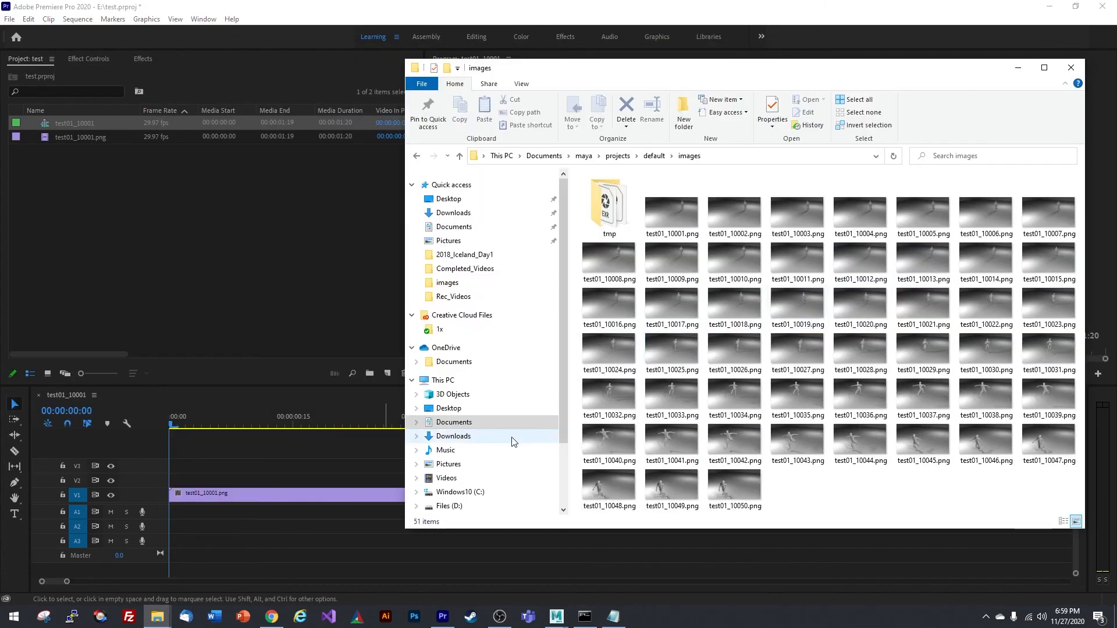
Locate rendered_movie.mp4 in Video_250GB > Videos > Completed_Videos, play it in VLC and pause
scroll("down", 3)
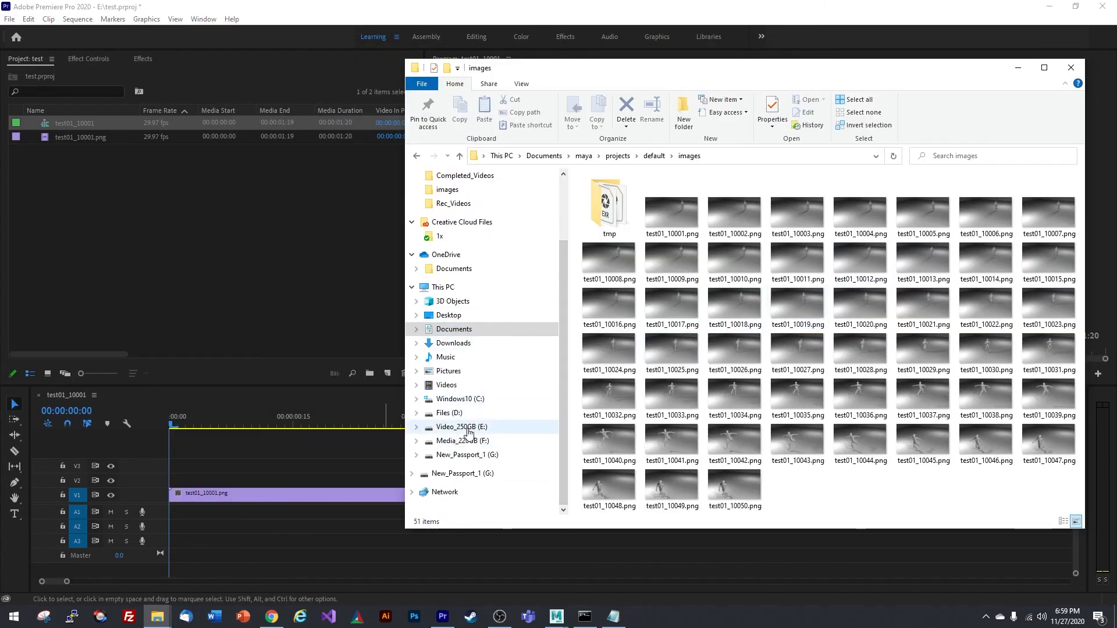
left_click(462, 427)
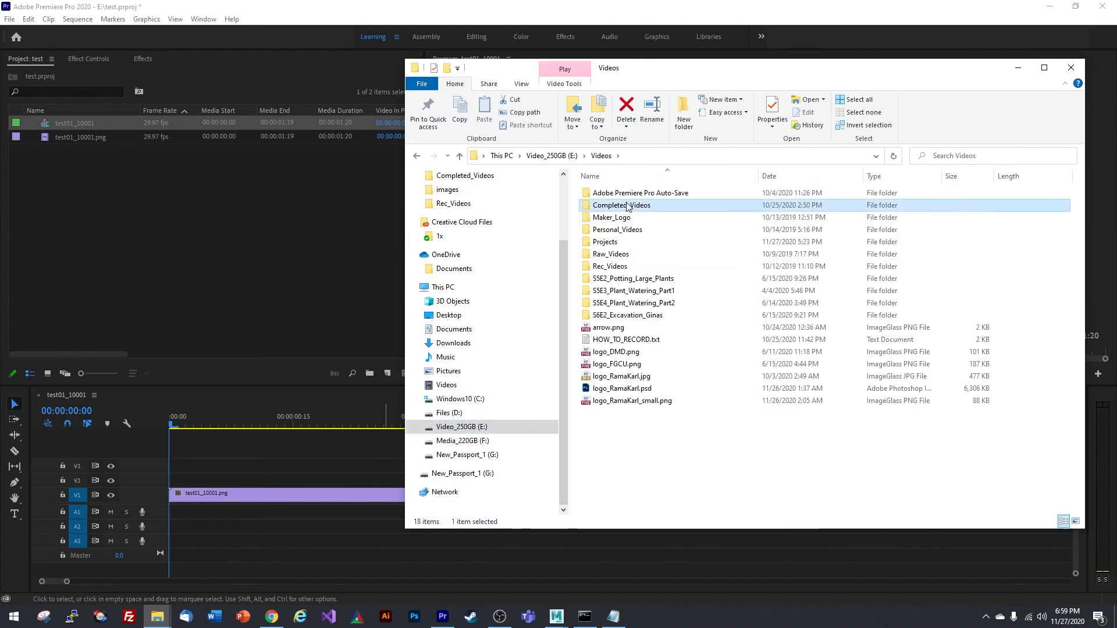
double_click(620, 205)
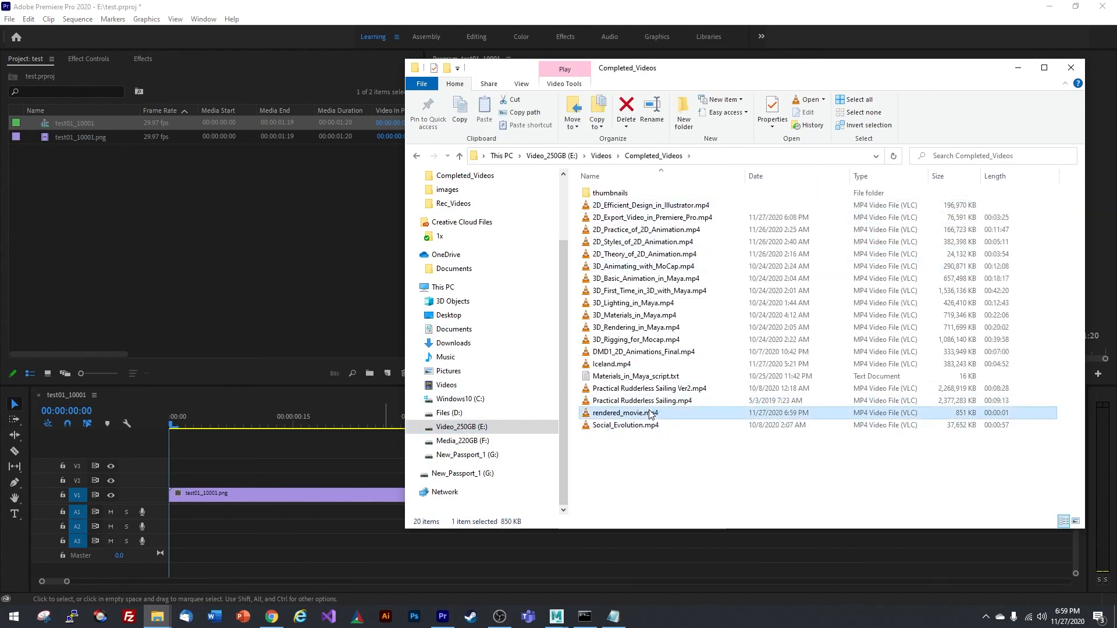
double_click(629, 413)
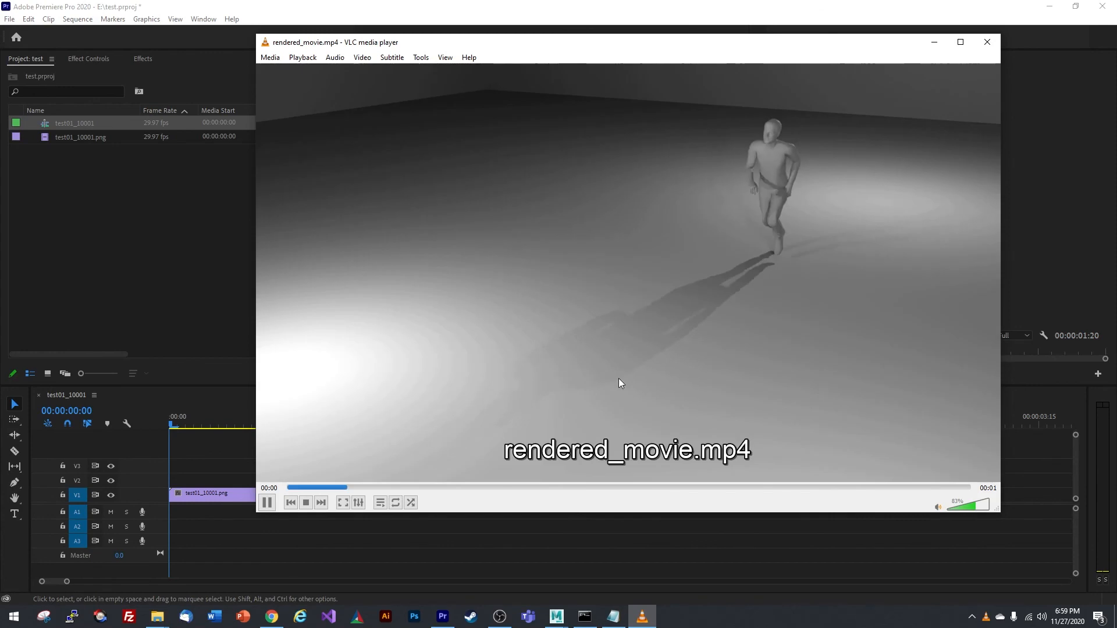
left_click(267, 502)
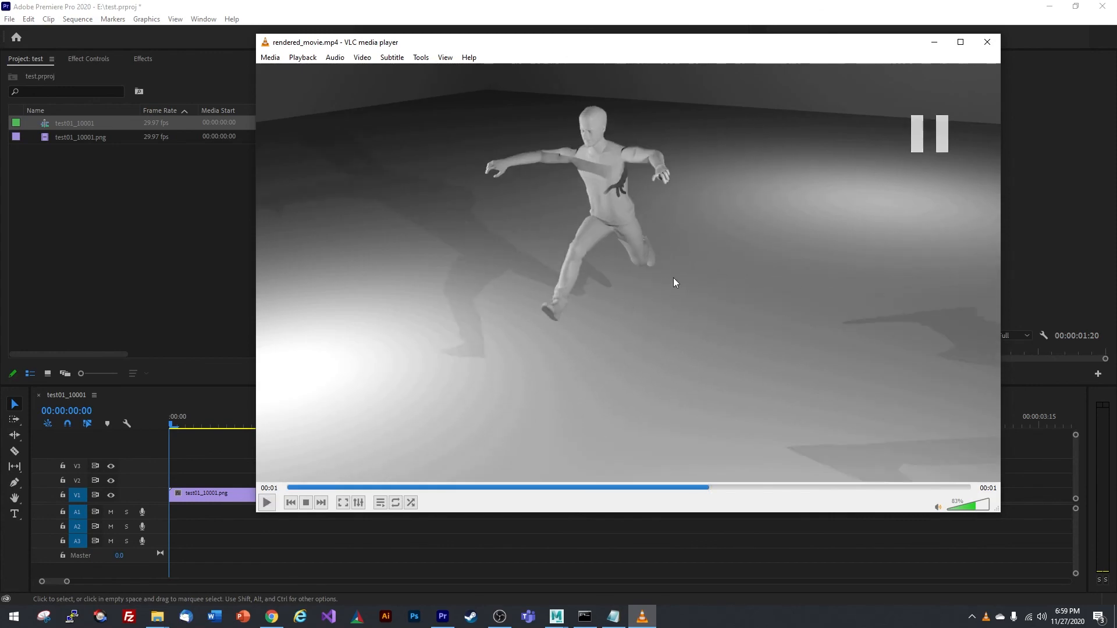